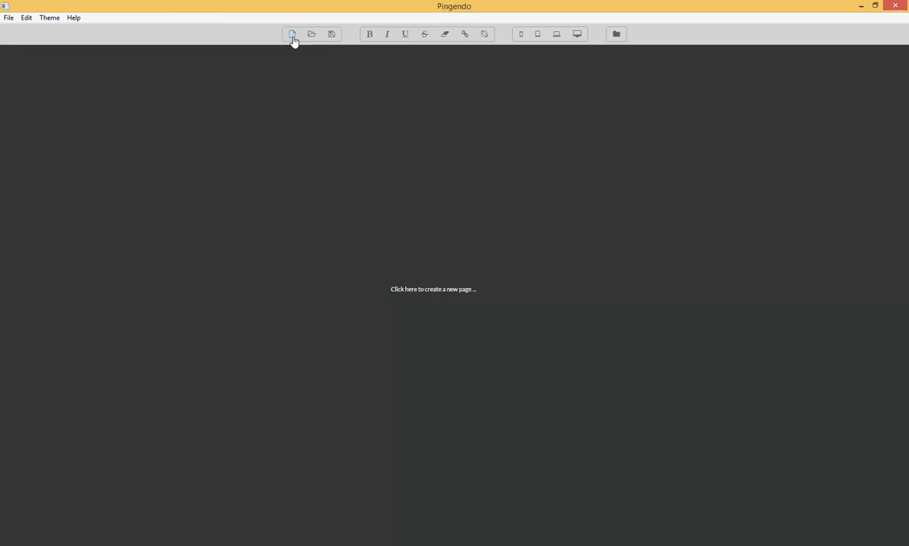
{"action": "mouse_move", "coordinate": [291, 34]}
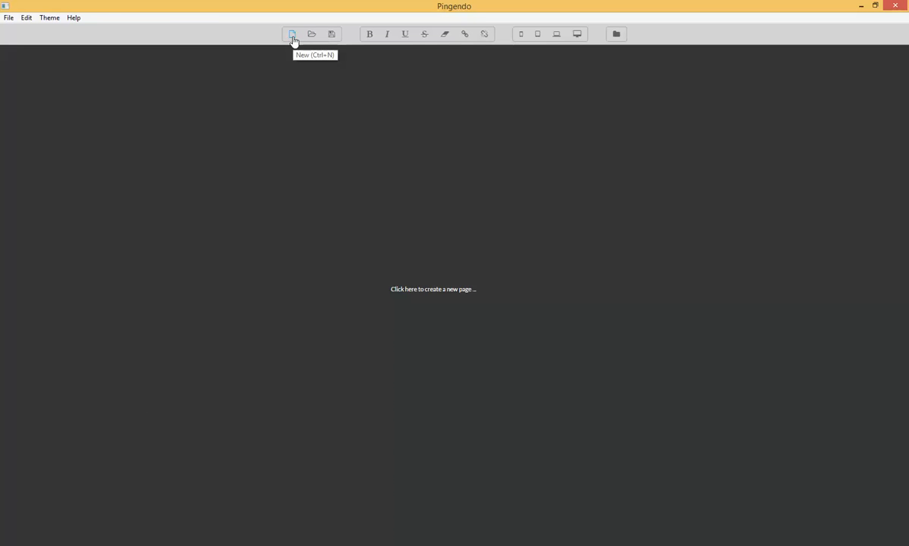
Start a new page so the template chooser appears.
{"action": "left_click", "coordinate": [291, 34]}
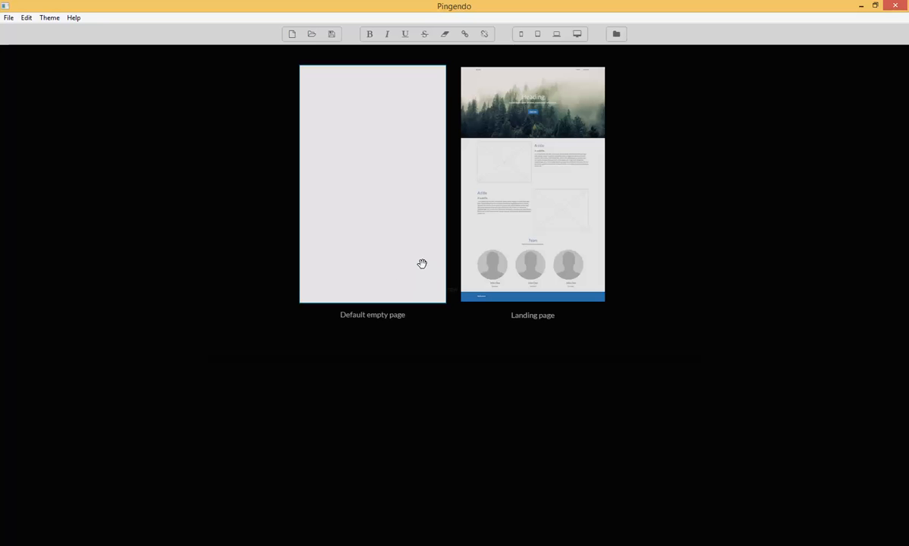
{"action": "mouse_move", "coordinate": [346, 248]}
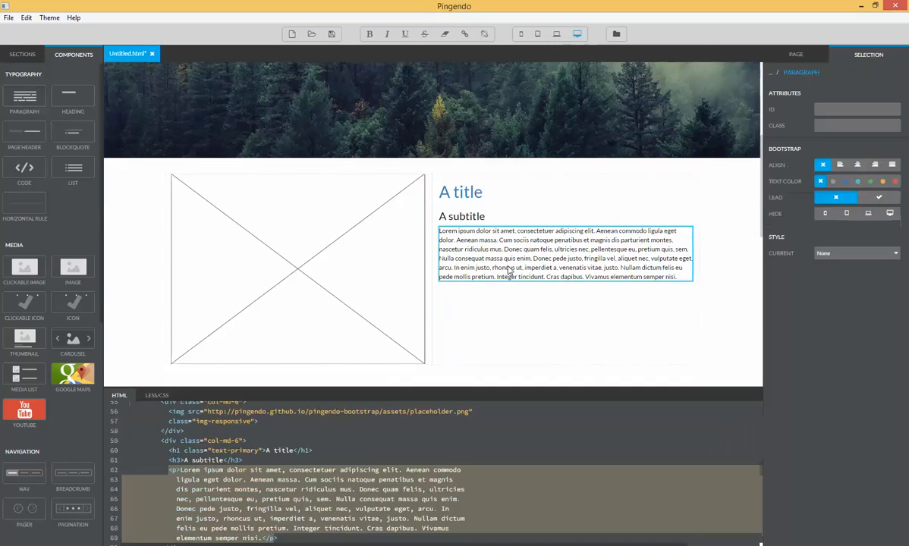
Browse the landing page template down to the Team section and select a team member photo.
{"action": "scroll", "scroll_direction": "down", "scroll_amount": 3}
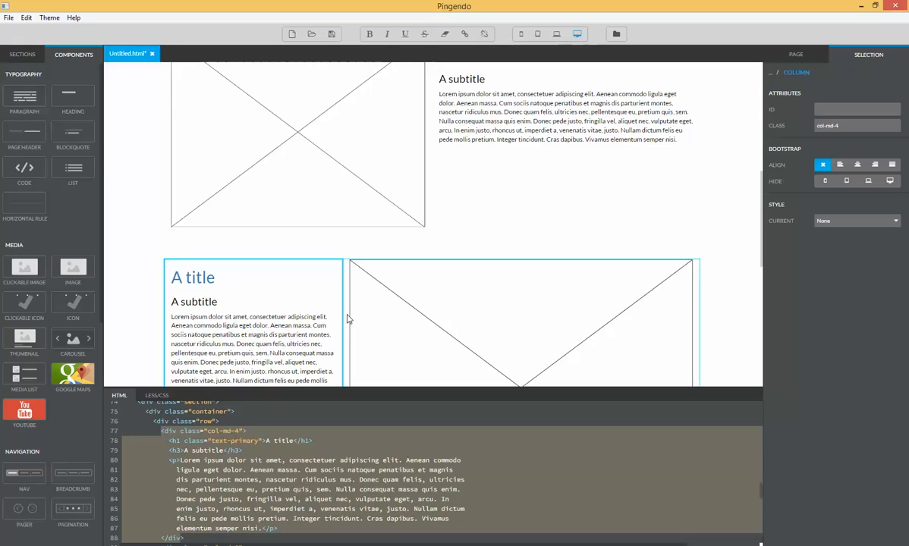
{"action": "left_click_drag", "start_coordinate": [342, 322], "coordinate": [343, 322]}
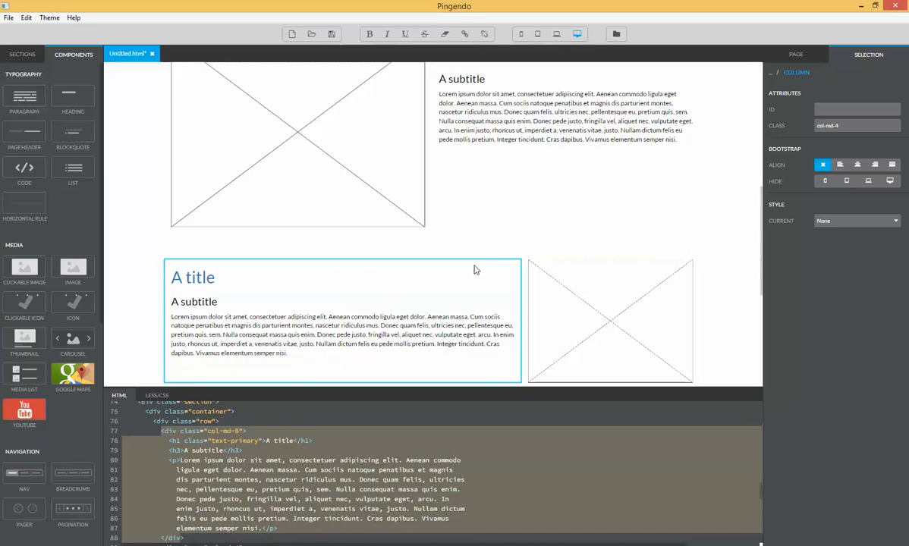
{"action": "scroll", "scroll_direction": "down", "scroll_amount": 3}
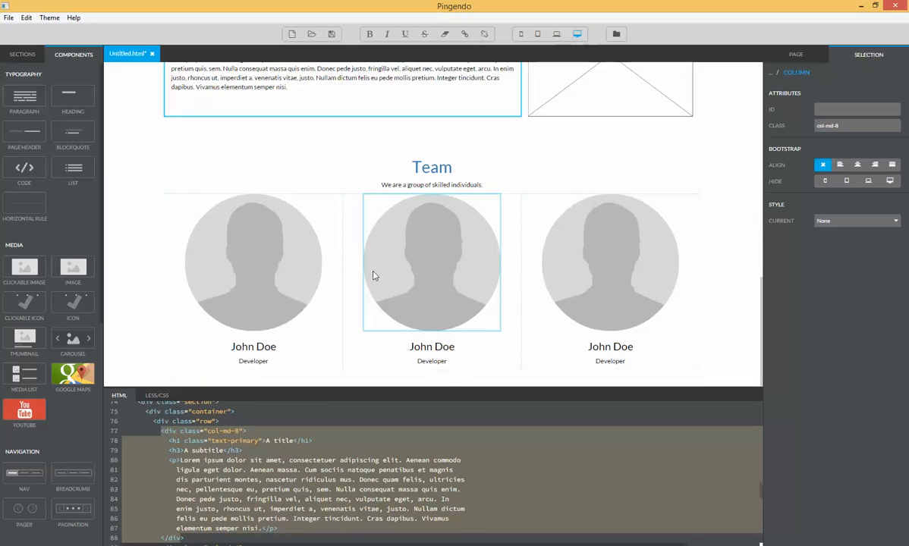
{"action": "left_click", "coordinate": [431, 261]}
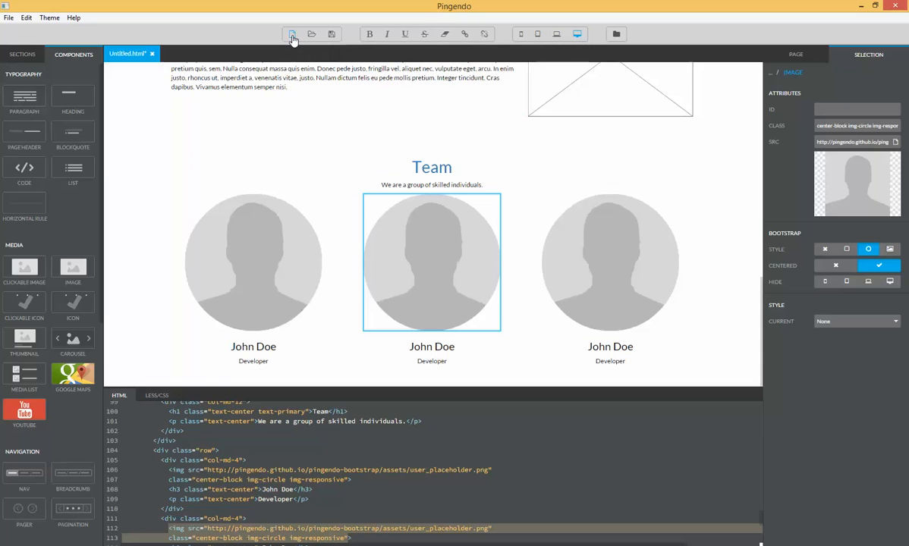
Create a second new page from the Default empty page template.
{"action": "left_click", "coordinate": [292, 34]}
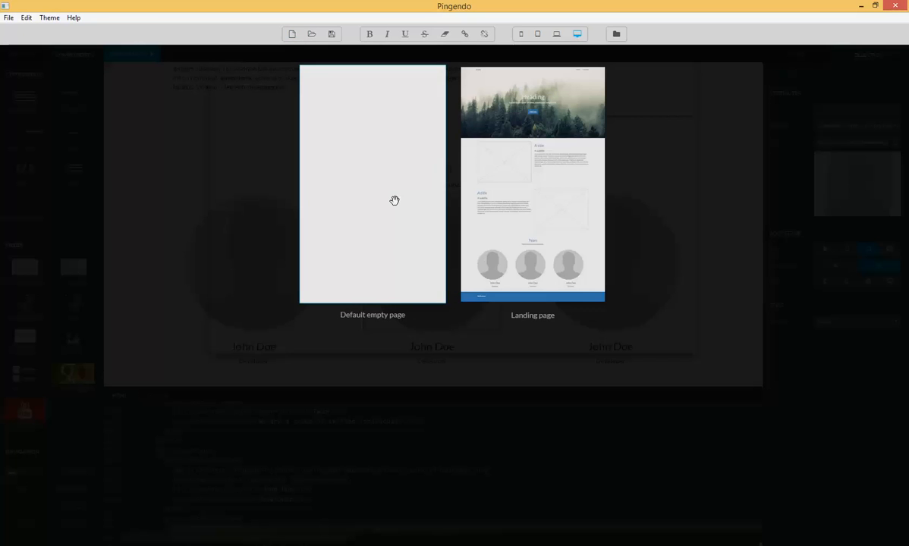
{"action": "left_click", "coordinate": [372, 183]}
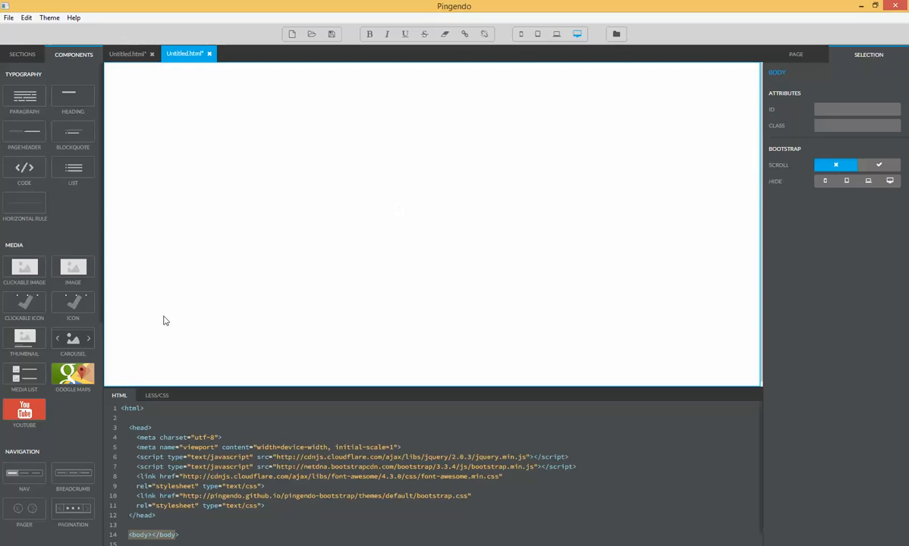
{"action": "mouse_move", "coordinate": [100, 239]}
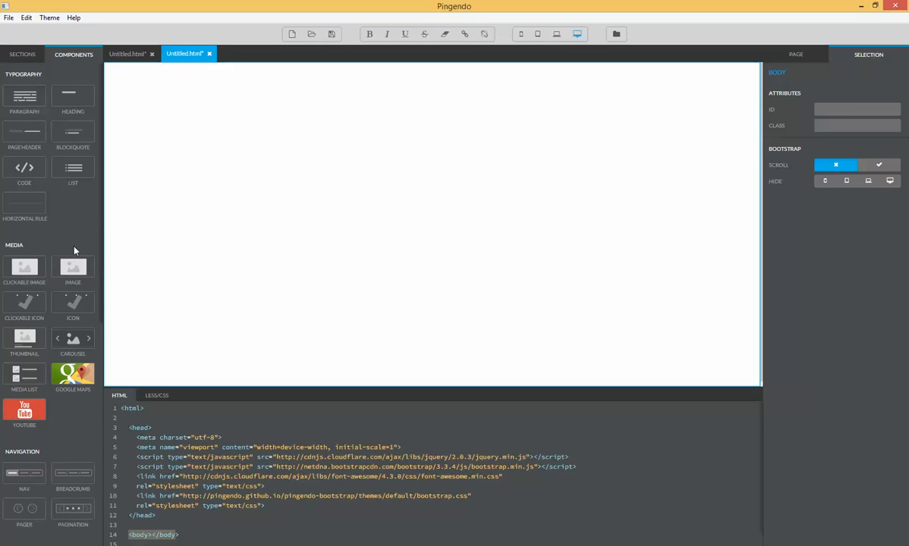
Switch the left panel to show the ready-made page Sections.
{"action": "scroll", "scroll_direction": "down", "scroll_amount": 3}
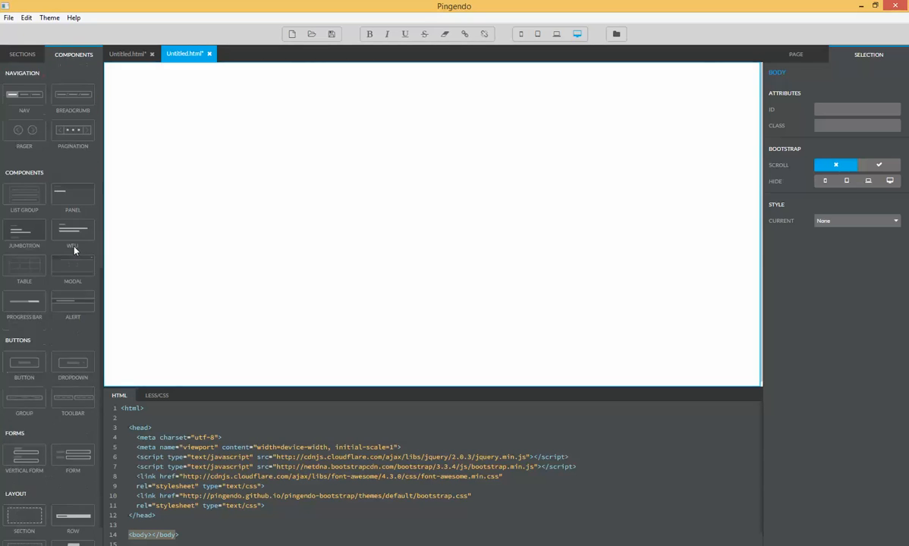
{"action": "left_click", "coordinate": [22, 54]}
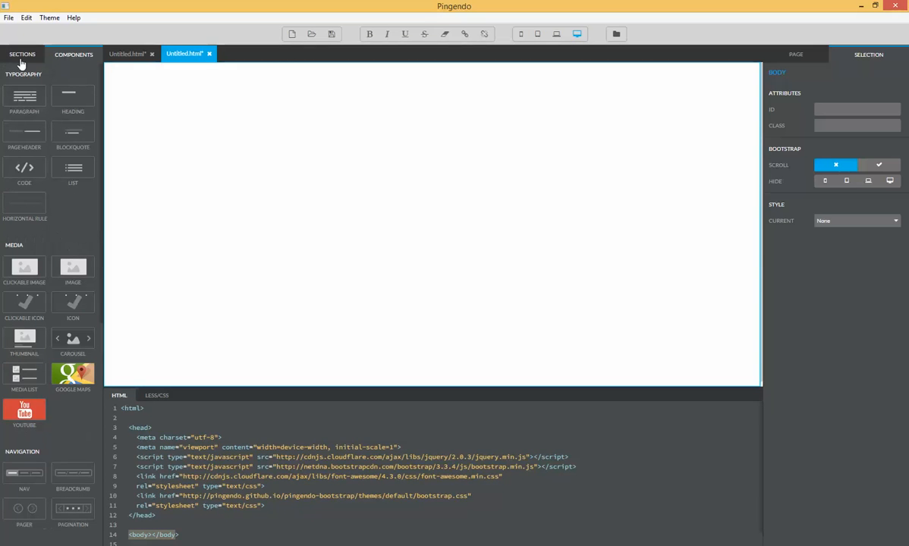
{"action": "left_click", "coordinate": [21, 55]}
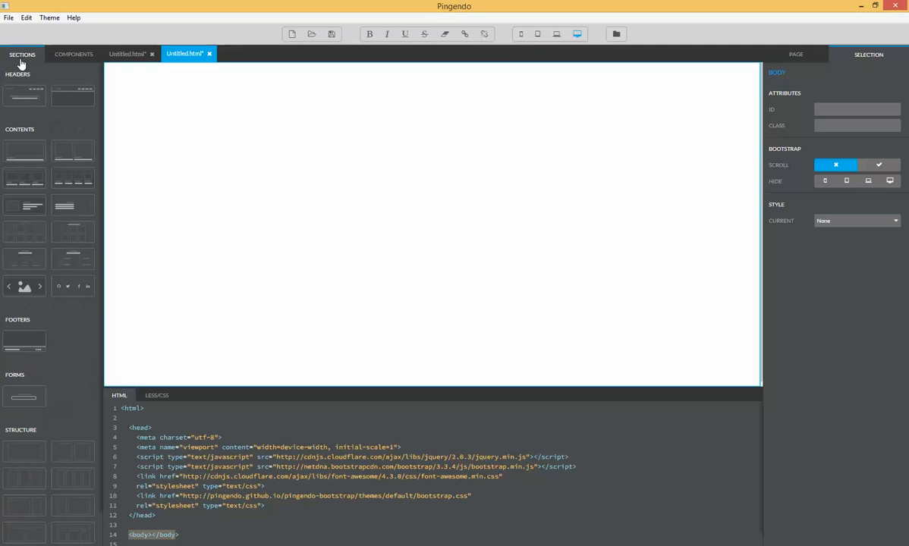
Build the page grid with a two-column row, a four-column row and another two-column row.
{"action": "scroll", "scroll_direction": "down", "scroll_amount": 3}
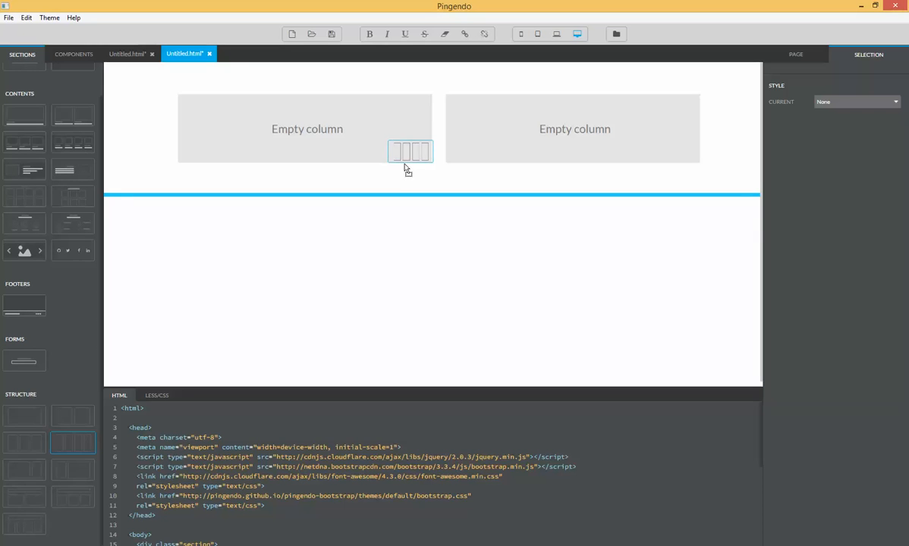
{"action": "mouse_move", "coordinate": [404, 186]}
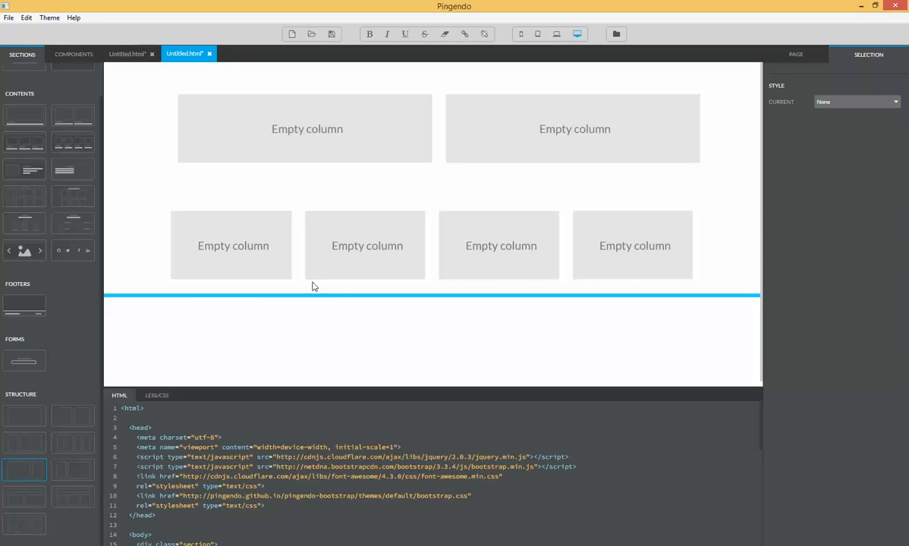
{"action": "left_click", "coordinate": [364, 246]}
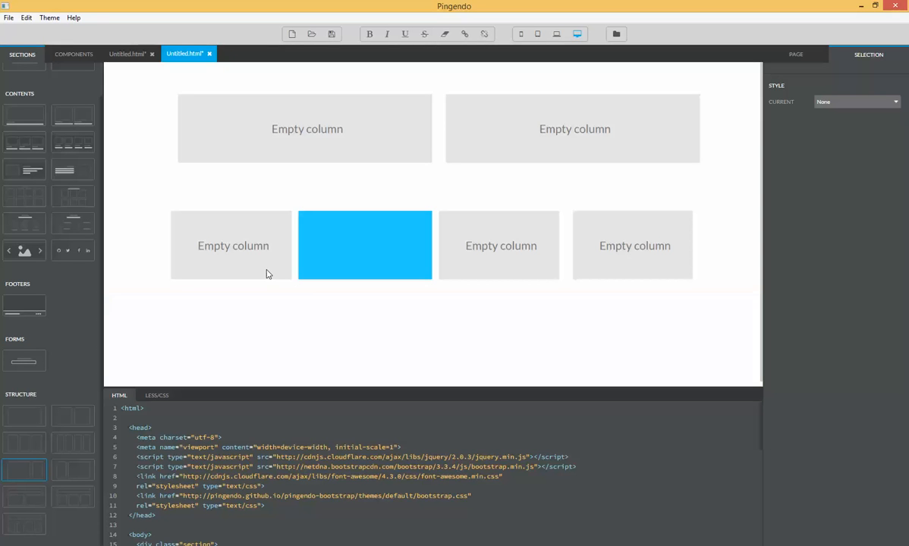
{"action": "left_click", "coordinate": [364, 246]}
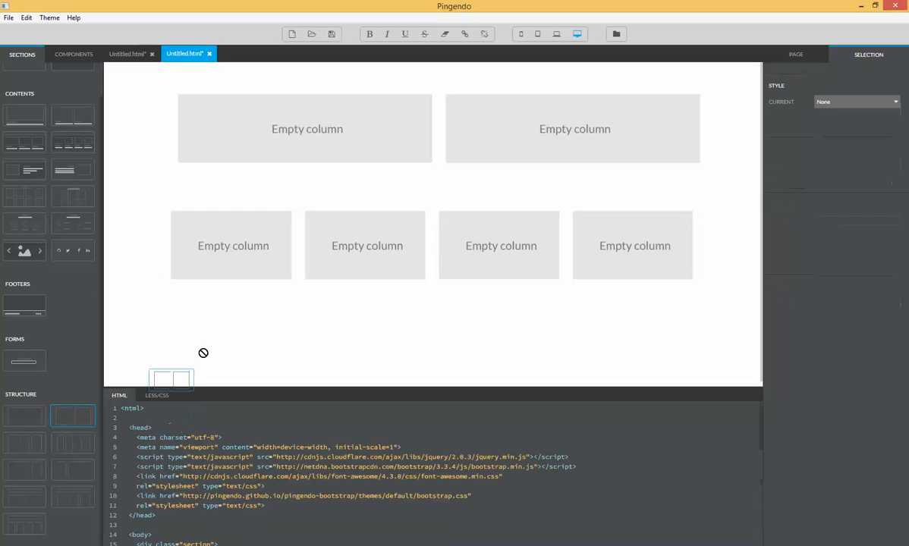
{"action": "left_click_drag", "start_coordinate": [170, 379], "coordinate": [257, 288]}
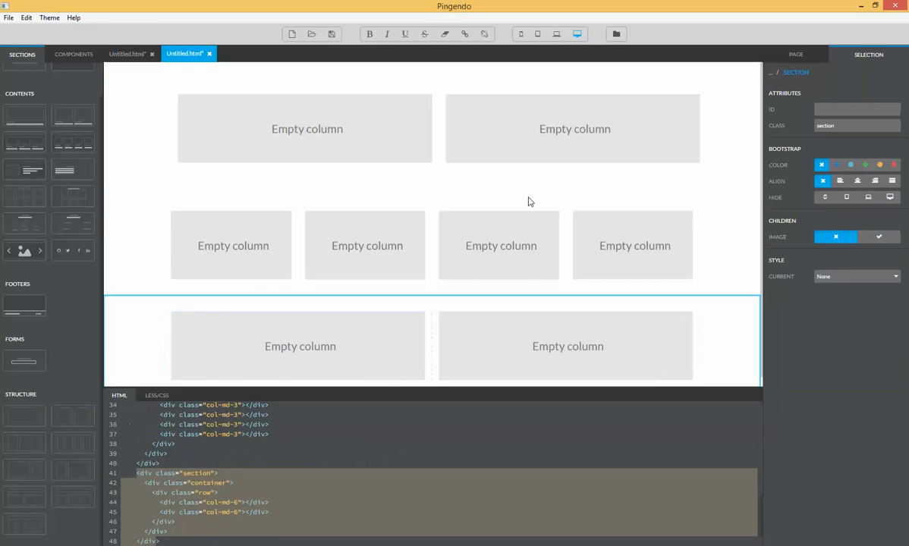
{"action": "left_click", "coordinate": [501, 246]}
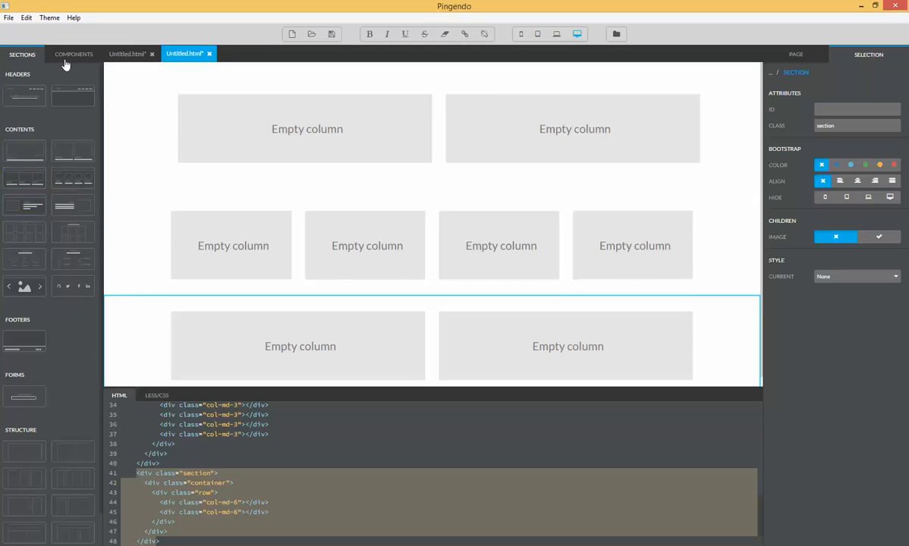
Add a Home/Profile/Messages navigation pills bar at the top of the page.
{"action": "left_click", "coordinate": [73, 55]}
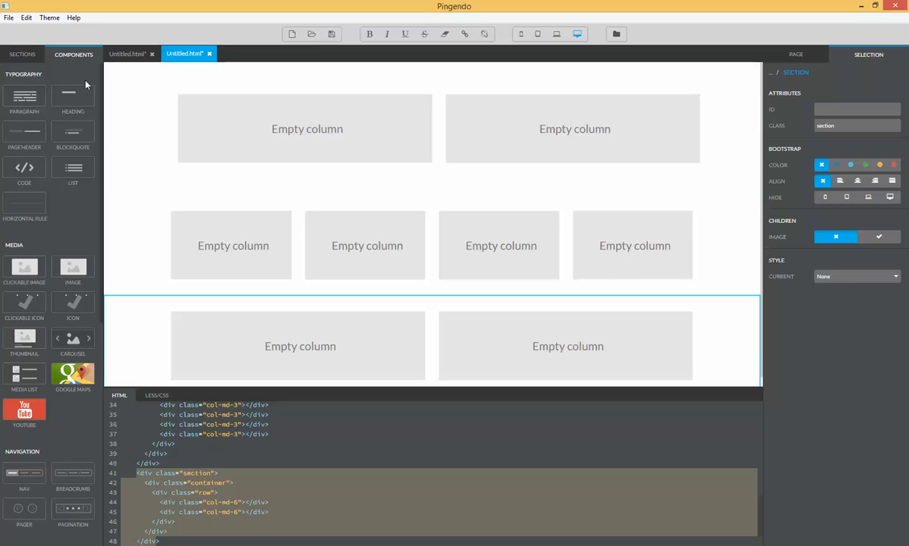
{"action": "mouse_move", "coordinate": [64, 223]}
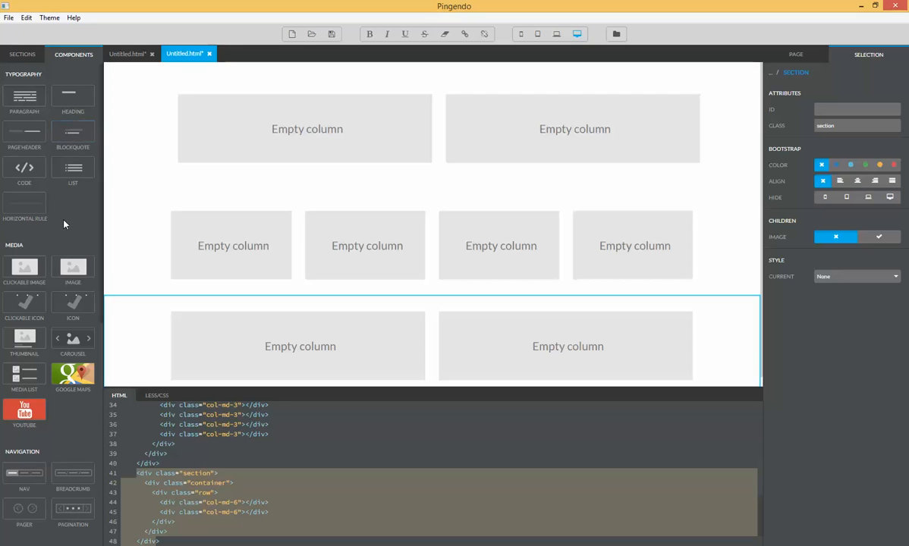
{"action": "scroll", "scroll_direction": "down", "scroll_amount": 3}
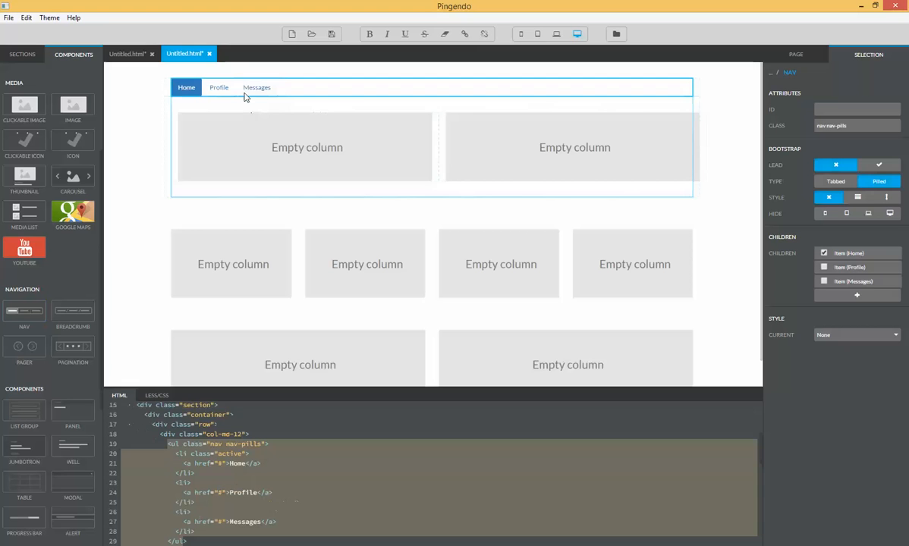
{"action": "left_click", "coordinate": [306, 147]}
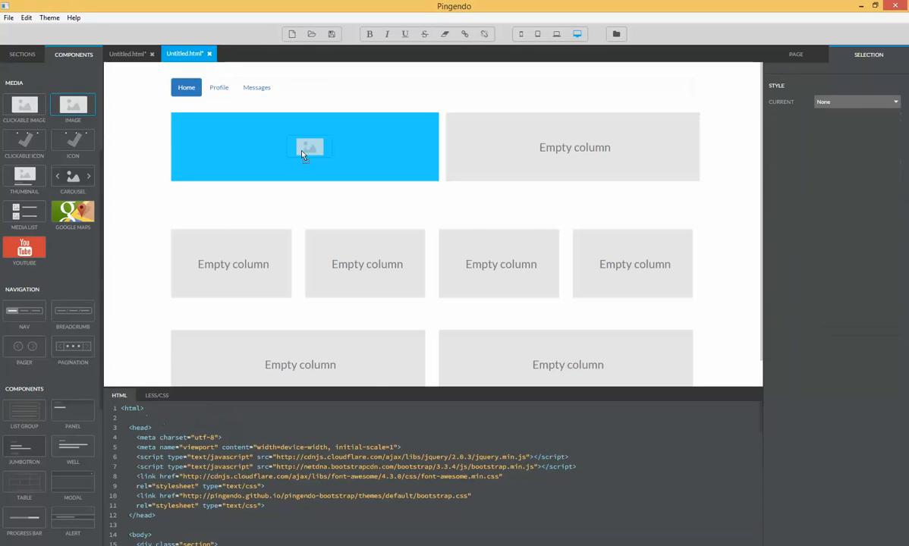
Place an image placeholder in the first column and a Heading in the right column.
{"action": "left_click", "coordinate": [308, 145]}
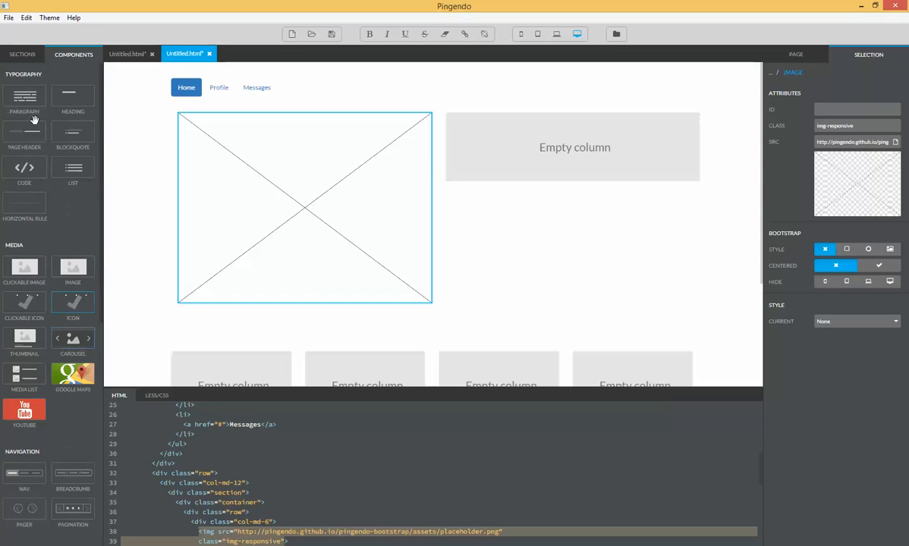
{"action": "left_click", "coordinate": [574, 147]}
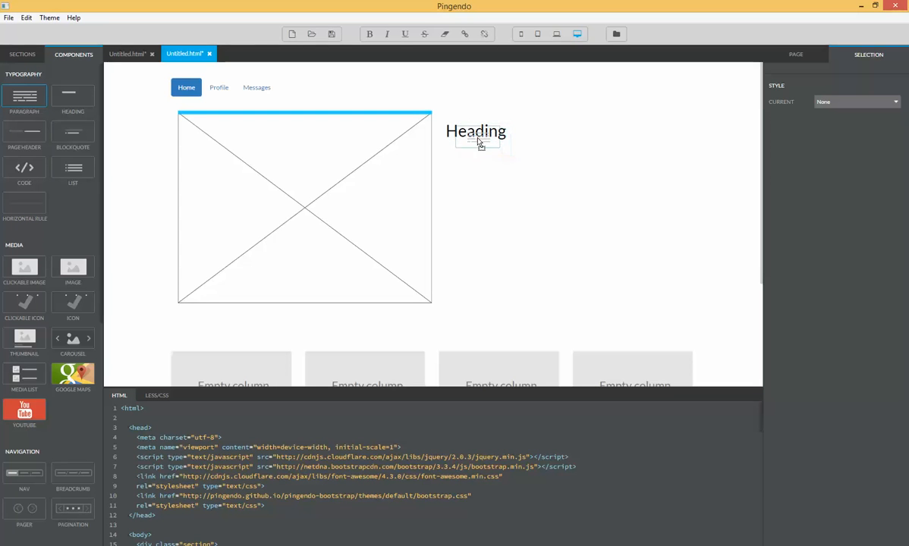
{"action": "left_click", "coordinate": [476, 131]}
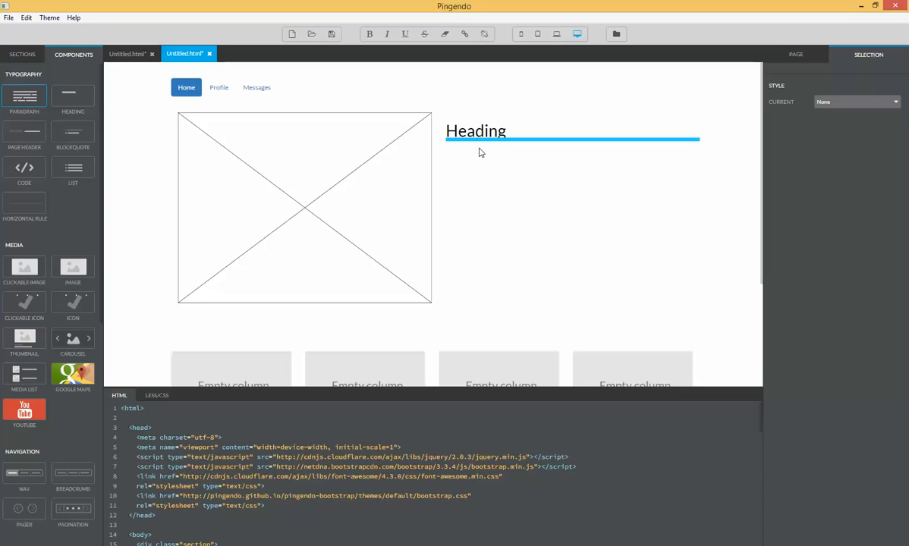
Add a lorem ipsum Paragraph directly below the Heading.
{"action": "left_click", "coordinate": [476, 131]}
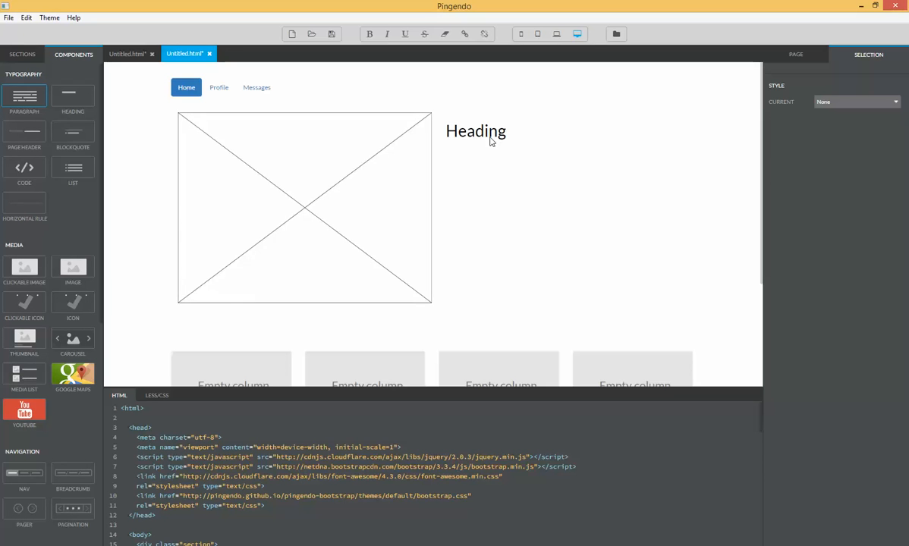
{"action": "mouse_move", "coordinate": [486, 141]}
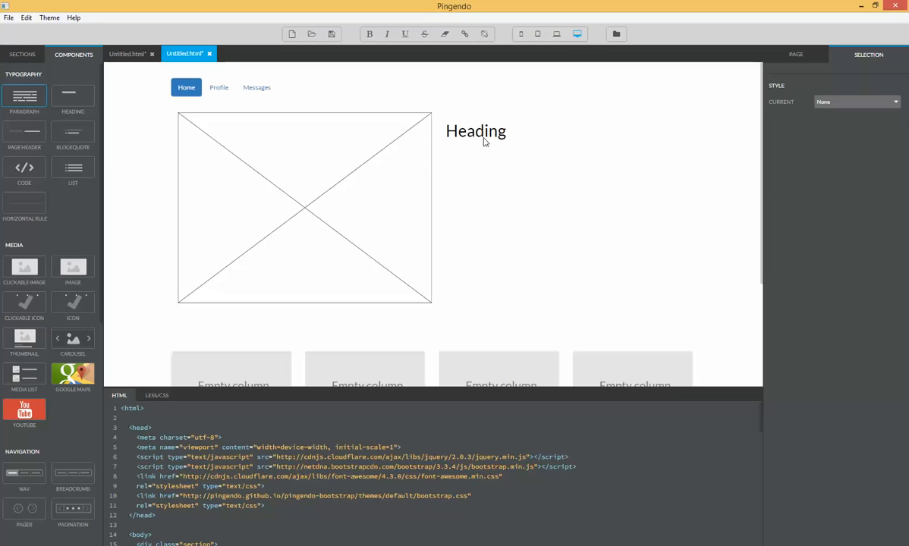
{"action": "left_click", "coordinate": [477, 130]}
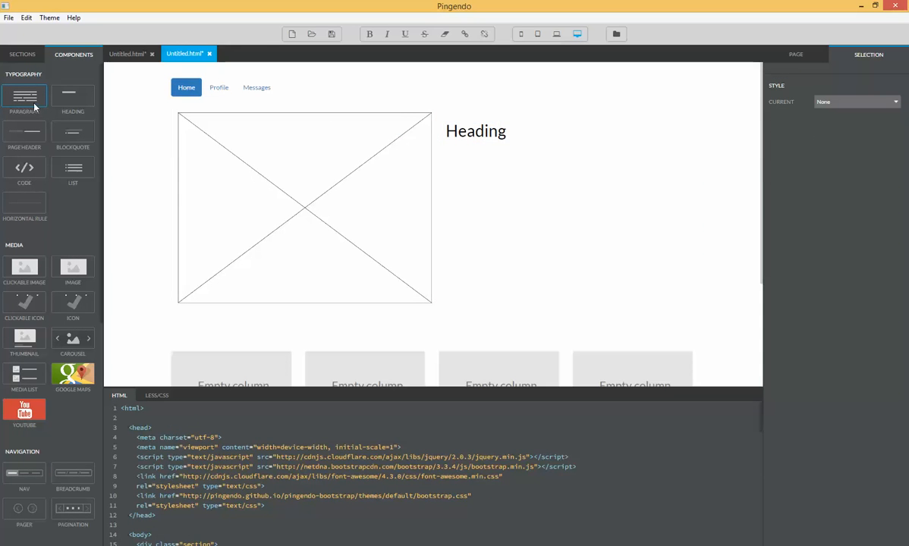
{"action": "left_click", "coordinate": [476, 130]}
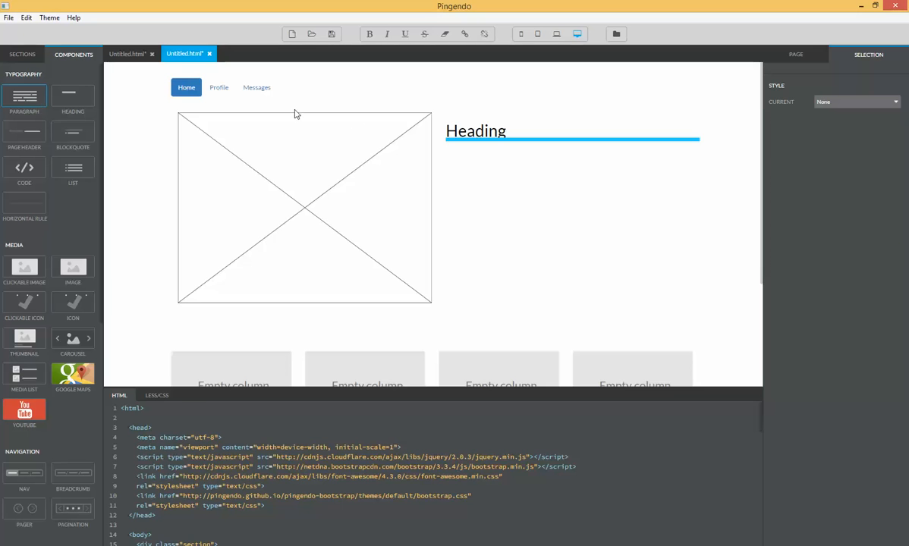
{"action": "left_click", "coordinate": [572, 157]}
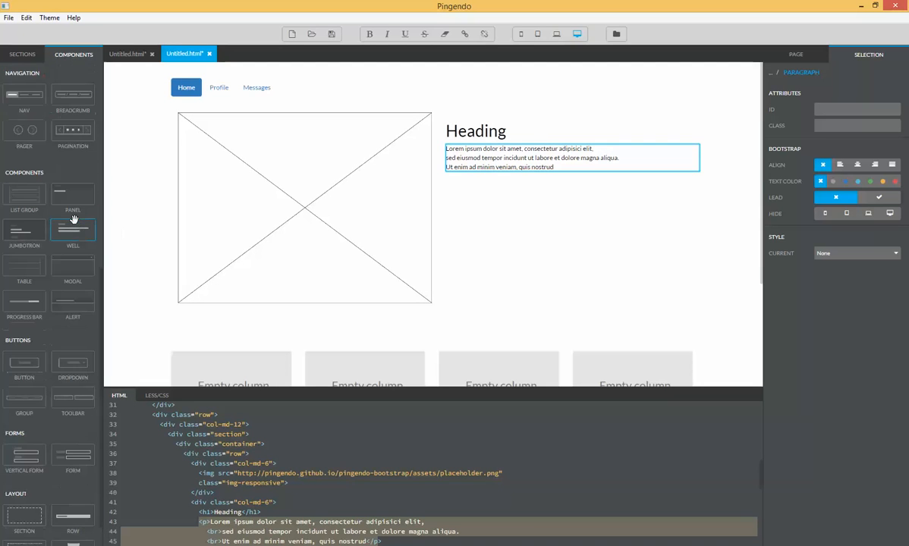
Add a Click me button below the lorem ipsum paragraph.
{"action": "scroll", "scroll_direction": "down", "scroll_amount": 3}
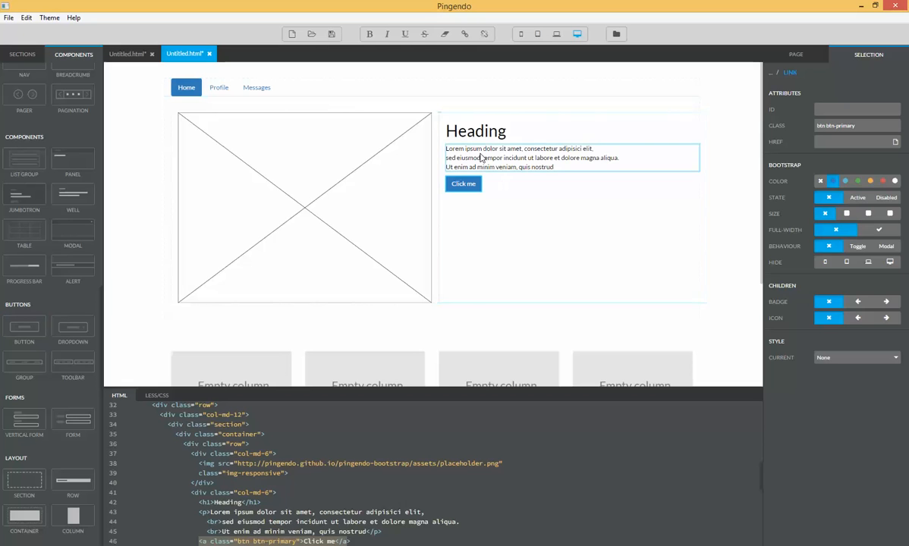
{"action": "left_click", "coordinate": [531, 156]}
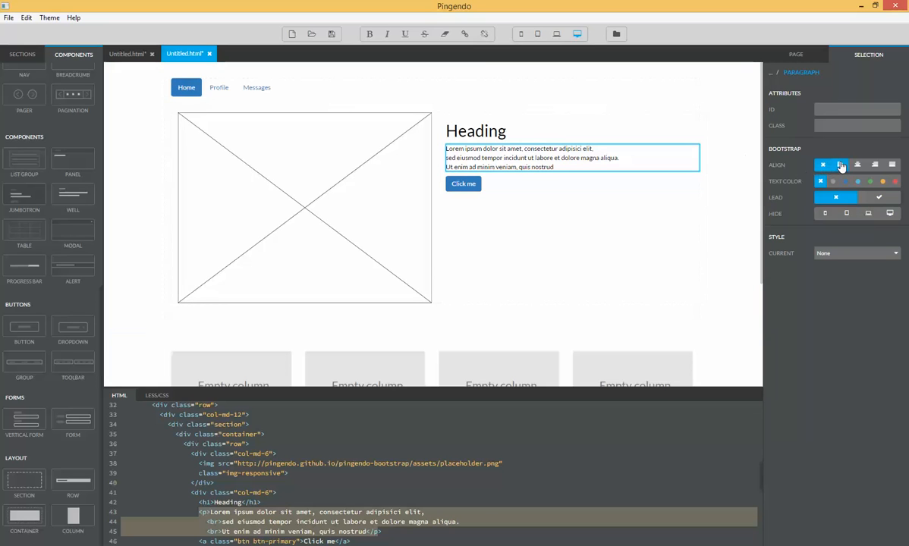
Try left, center and justify alignment on the paragraph, settling on left.
{"action": "left_click", "coordinate": [840, 164]}
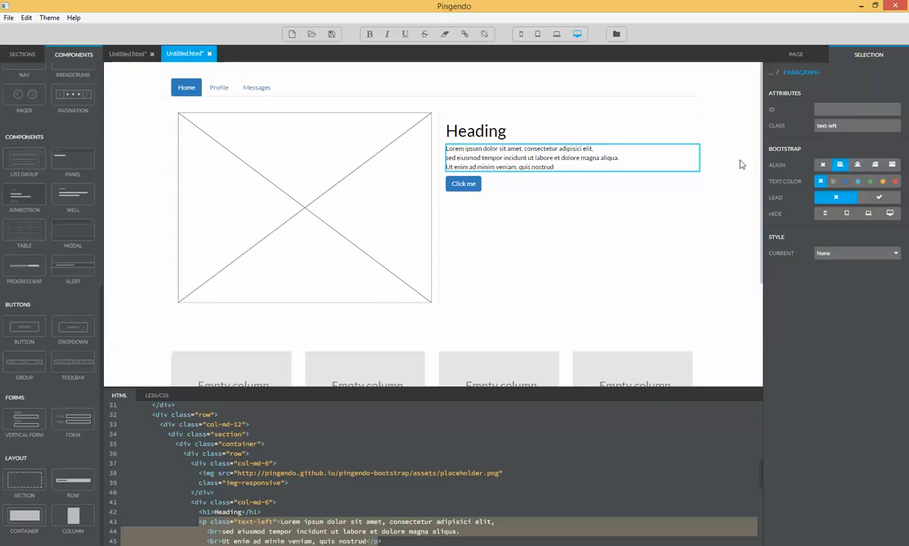
{"action": "left_click", "coordinate": [858, 163]}
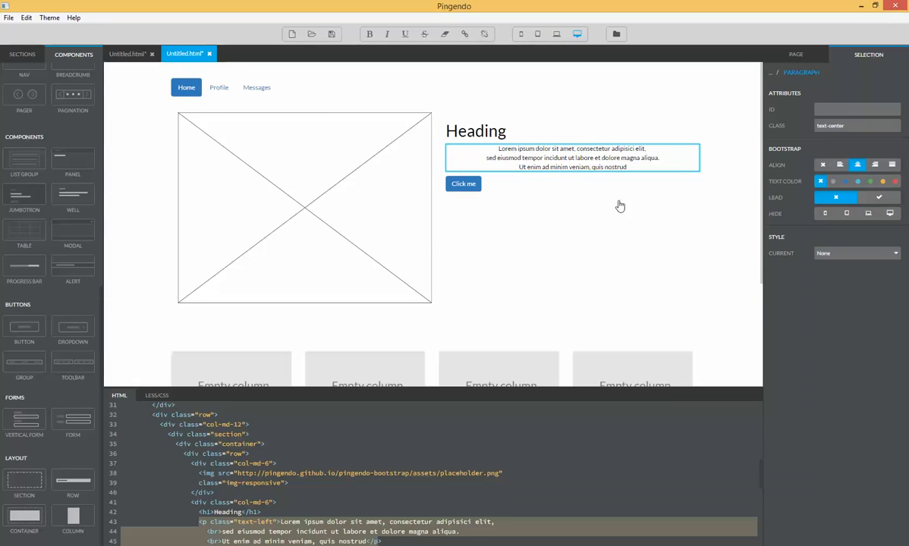
{"action": "left_click", "coordinate": [892, 164]}
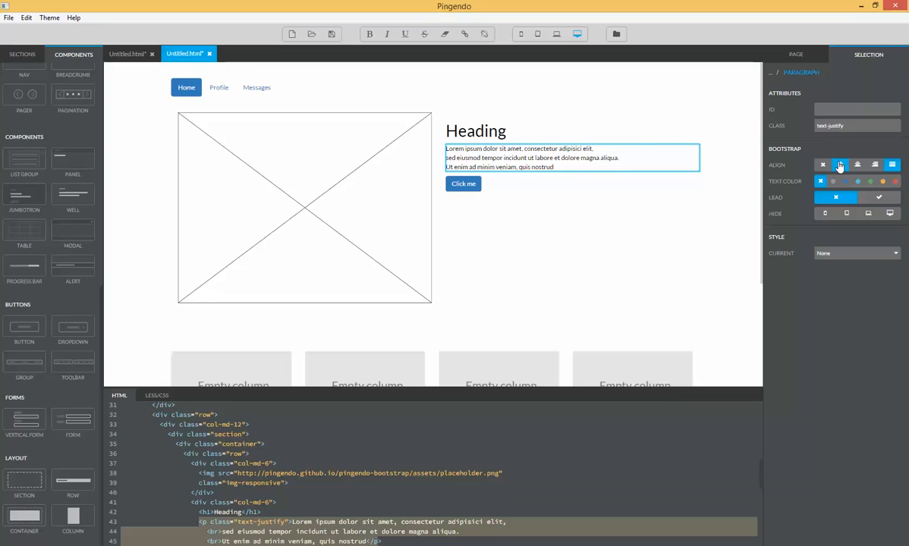
{"action": "left_click", "coordinate": [841, 163]}
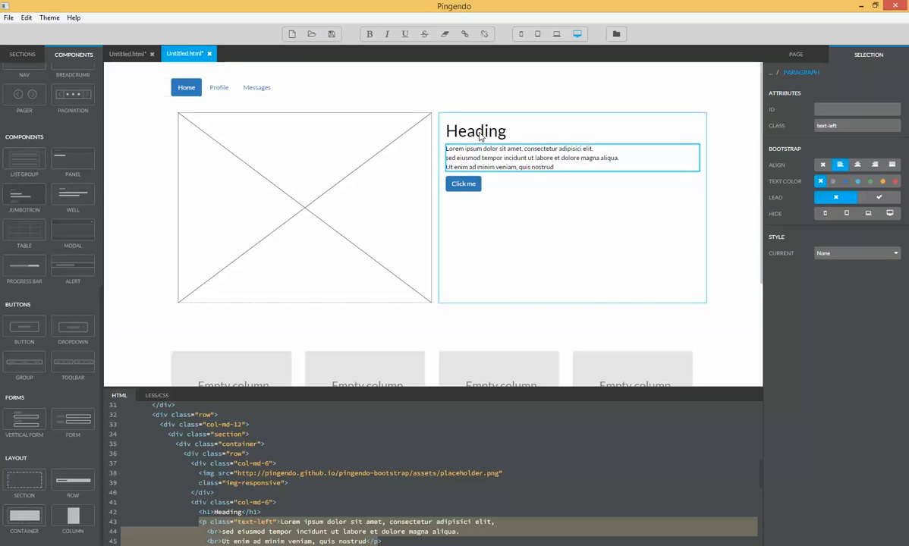
Select the Heading and change its Size setting.
{"action": "left_click", "coordinate": [476, 130]}
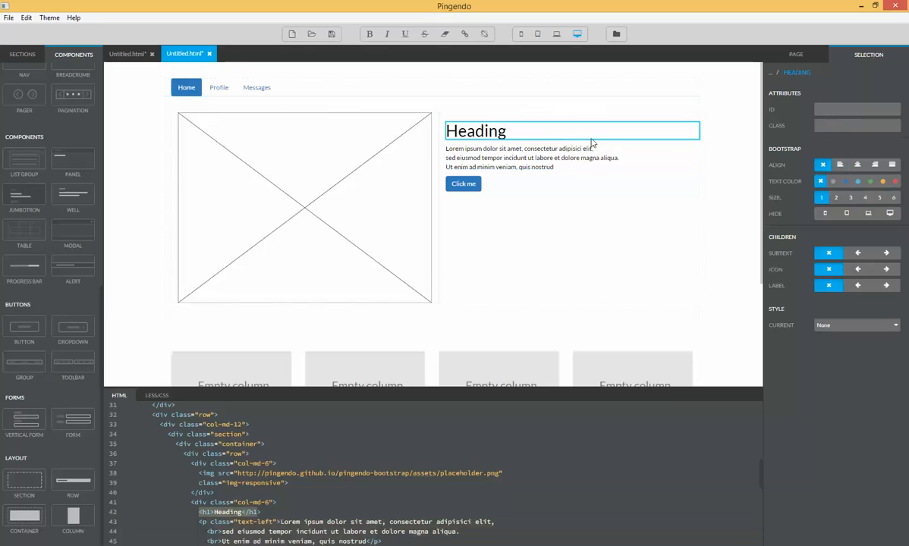
{"action": "left_click", "coordinate": [835, 198]}
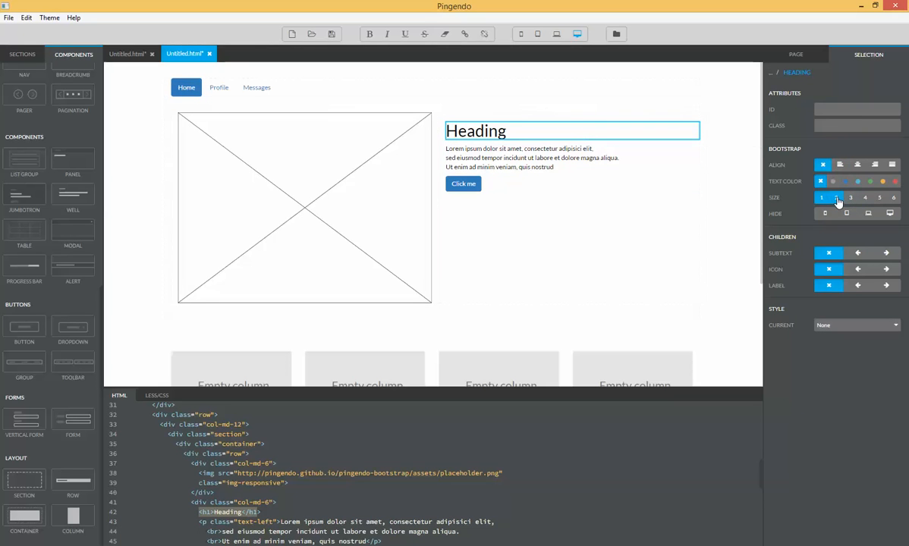
{"action": "left_click", "coordinate": [836, 197]}
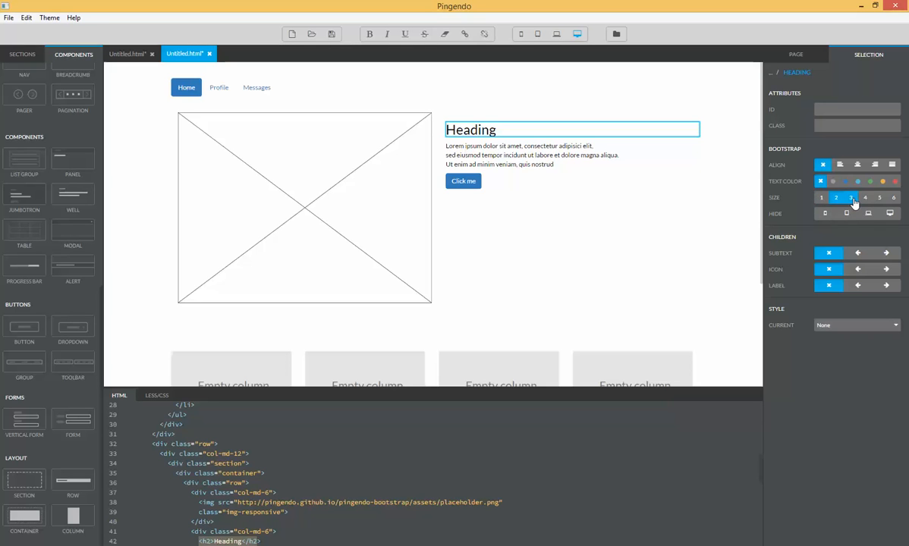
Fill the four empty columns with Media Thumbnail cards, each with label and caption.
{"action": "left_click", "coordinate": [849, 198]}
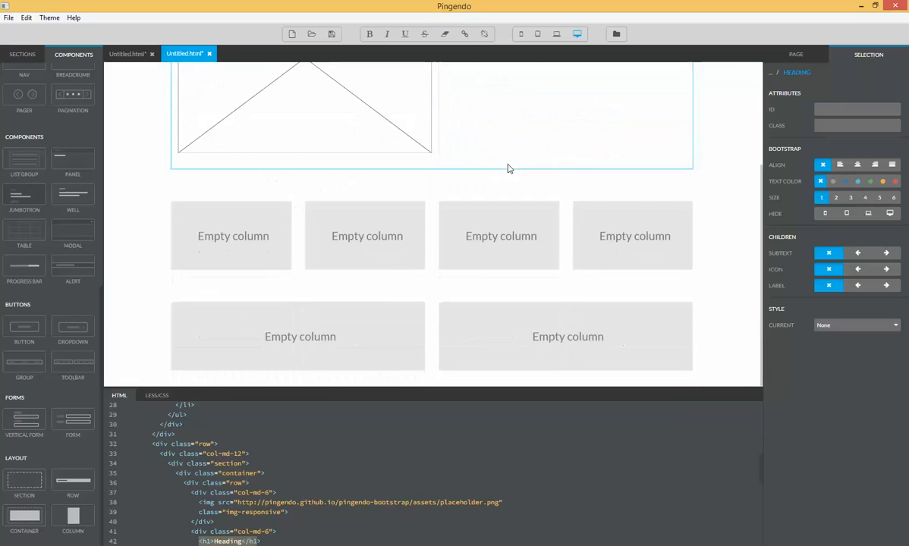
{"action": "left_click", "coordinate": [231, 235]}
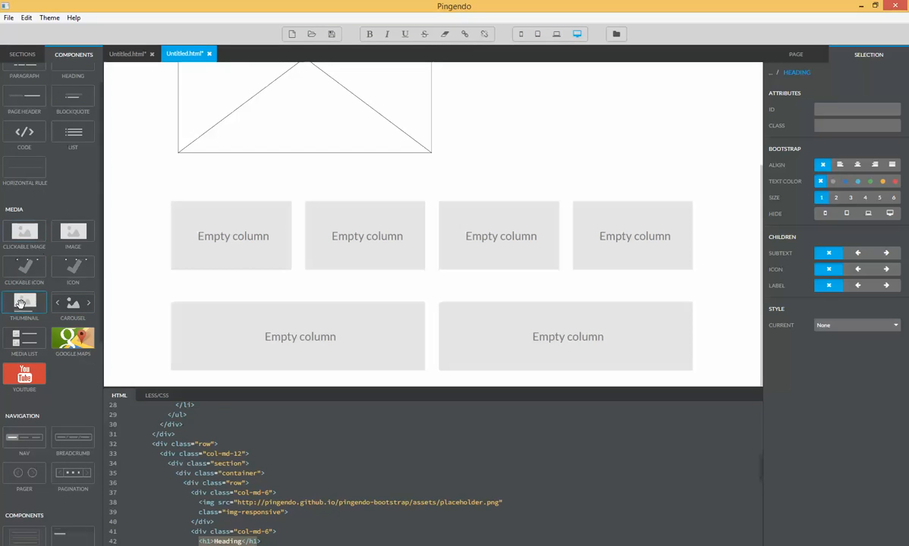
{"action": "left_click", "coordinate": [231, 235]}
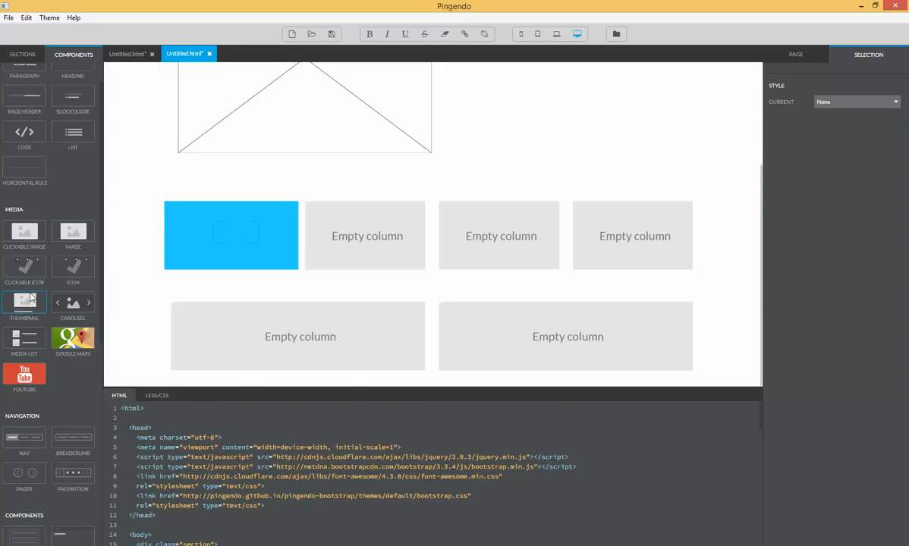
{"action": "left_click_drag", "start_coordinate": [25, 301], "coordinate": [231, 235]}
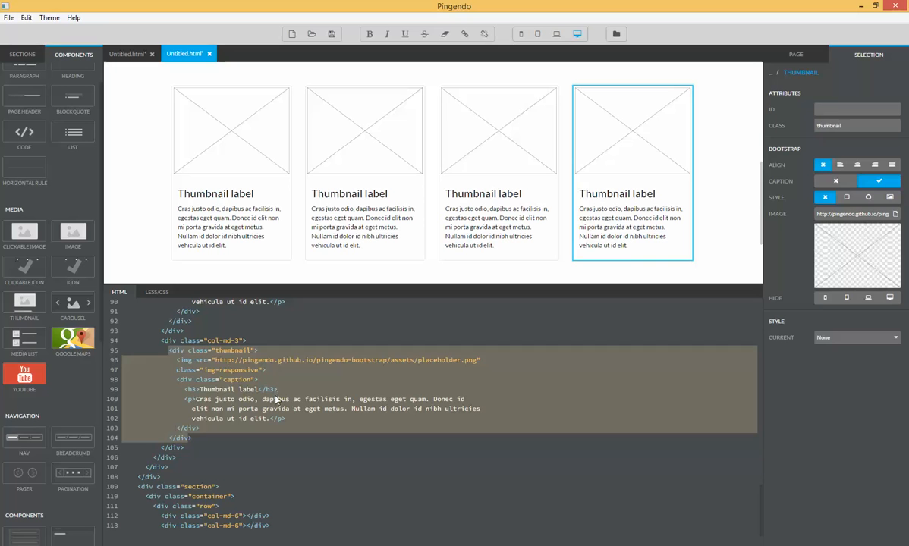
Put a YouTube embed in the lower left column and a two-heading Media List beside it.
{"action": "left_click", "coordinate": [631, 131]}
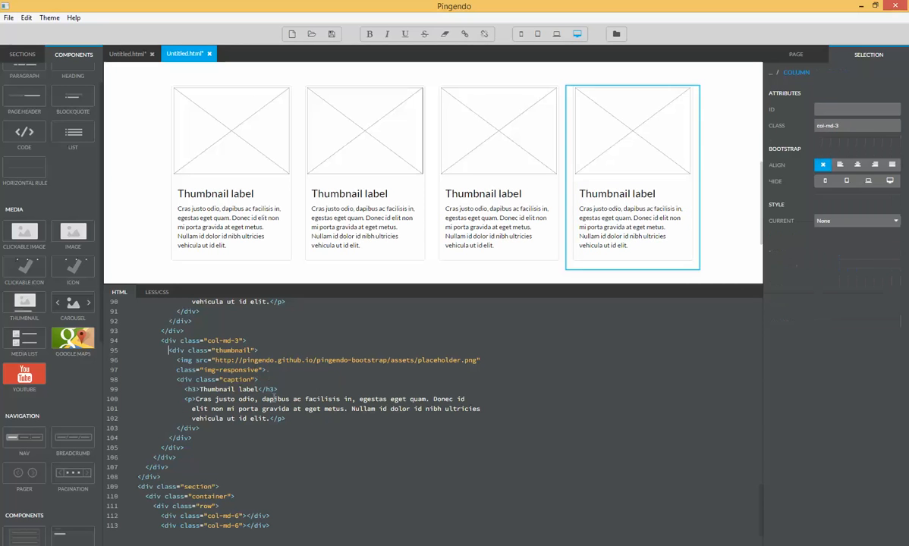
{"action": "left_click", "coordinate": [620, 228]}
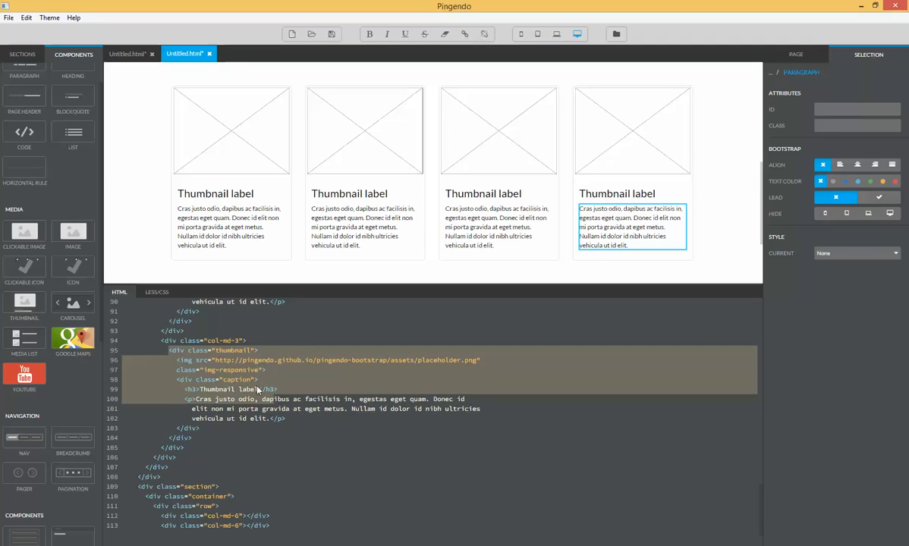
{"action": "left_click", "coordinate": [616, 194]}
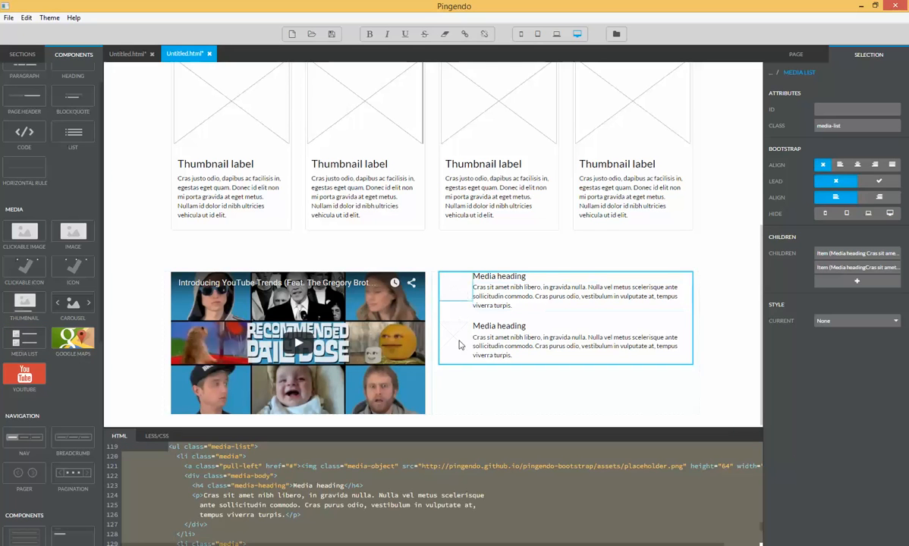
{"action": "left_click", "coordinate": [455, 287]}
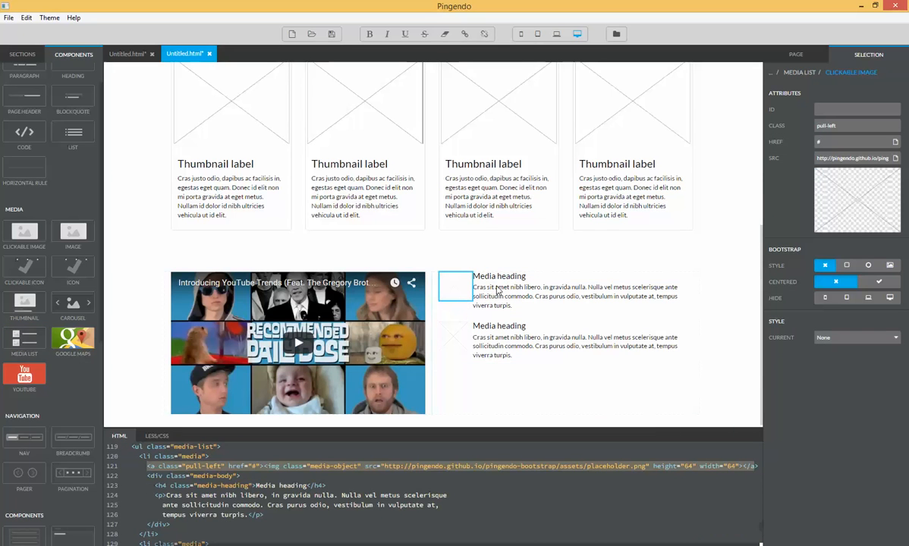
{"action": "left_click", "coordinate": [573, 295]}
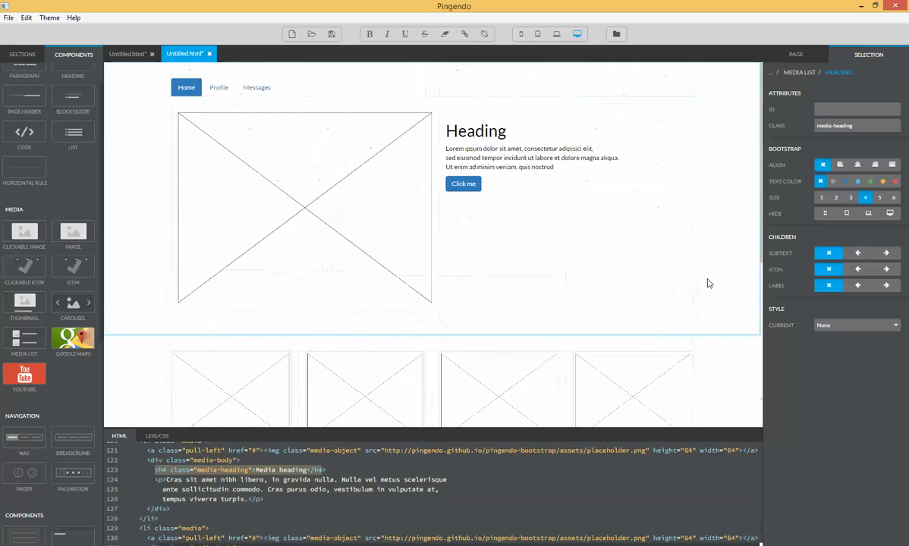
{"action": "scroll", "scroll_direction": "down", "scroll_amount": 3}
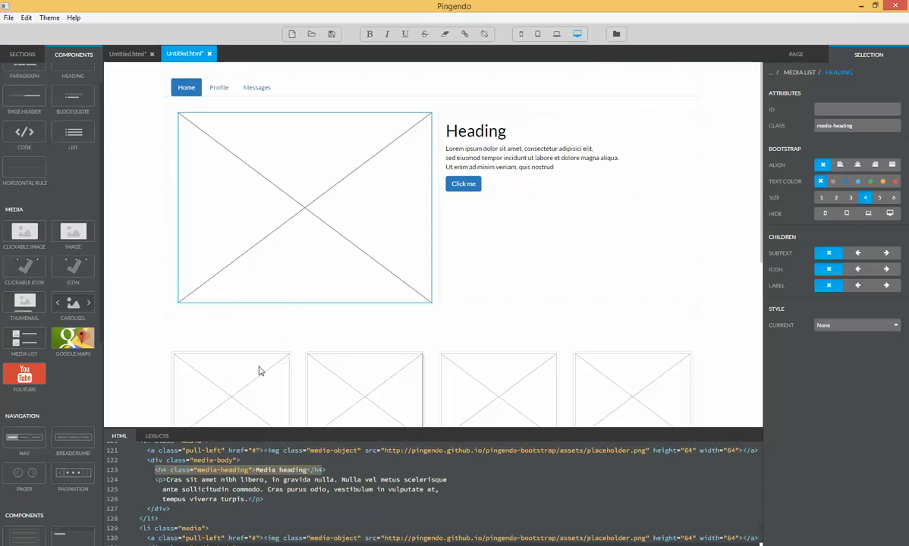
{"action": "left_click", "coordinate": [304, 206]}
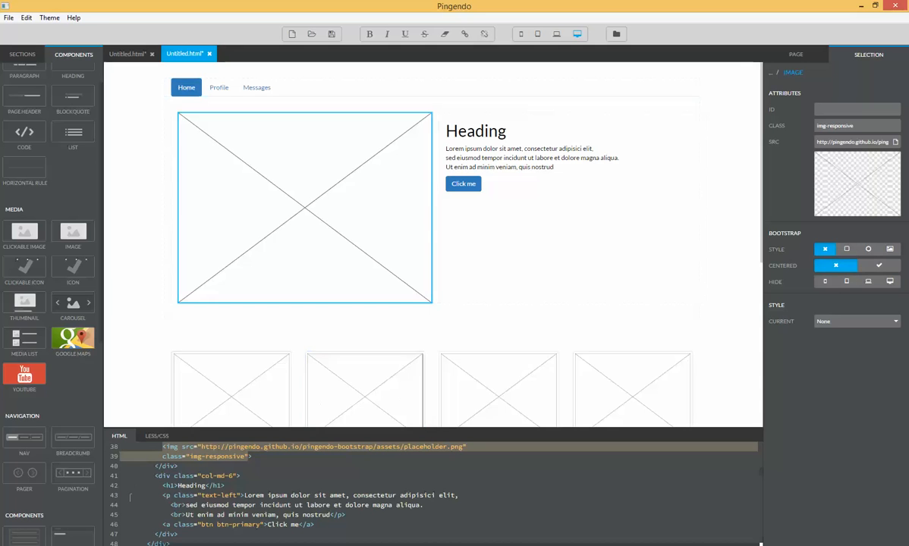
{"action": "left_click", "coordinate": [9, 18]}
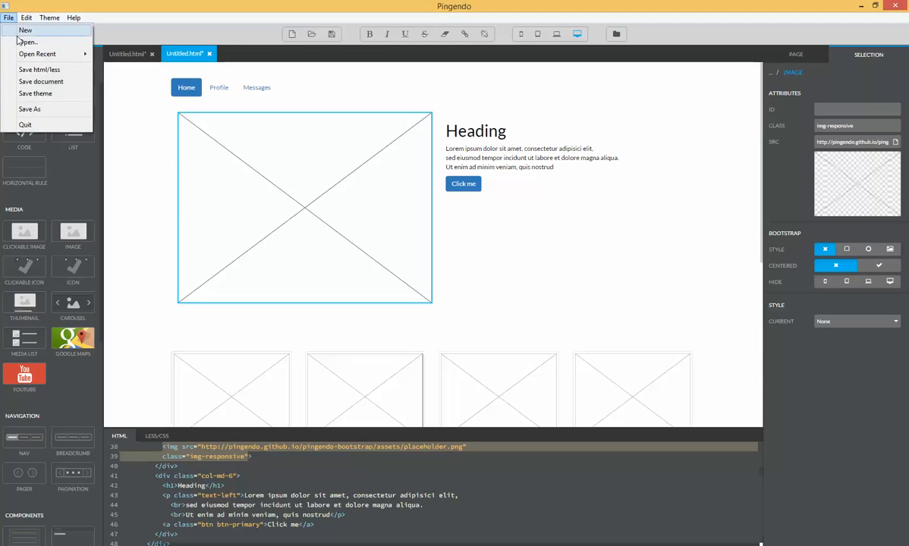
Open index.html from the explosivespeedtraining folder as a new tab.
{"action": "left_click", "coordinate": [27, 43]}
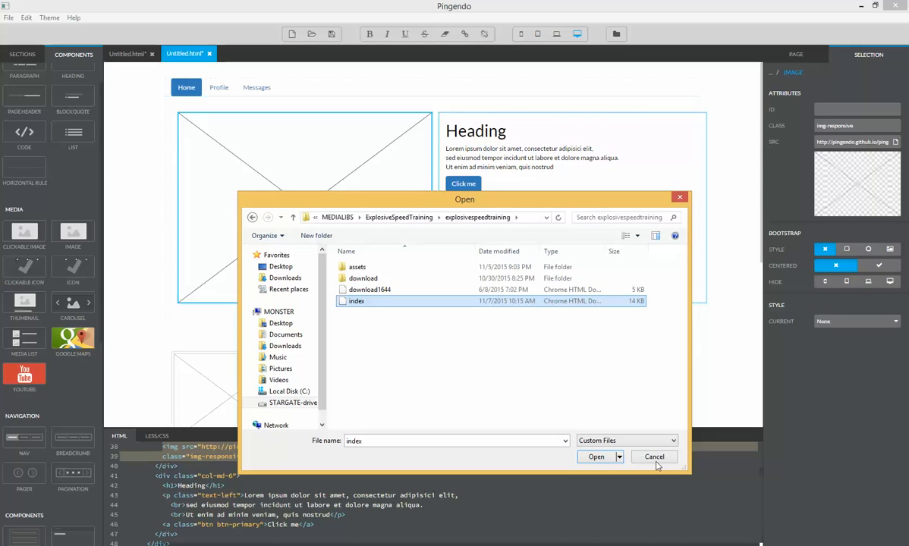
{"action": "left_click", "coordinate": [595, 455]}
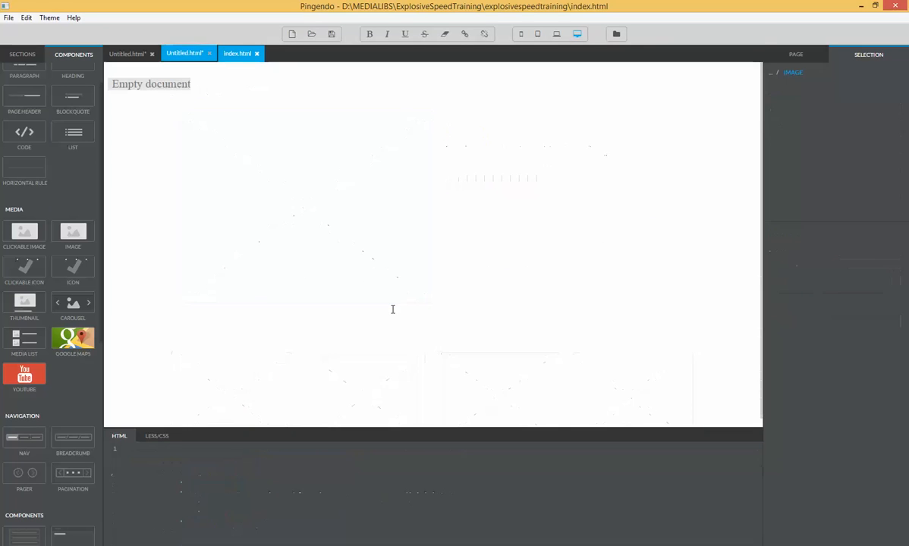
Preview the Explosive Speed Training index.html locally in Google Chrome and scroll its landing page.
{"action": "left_click", "coordinate": [236, 53]}
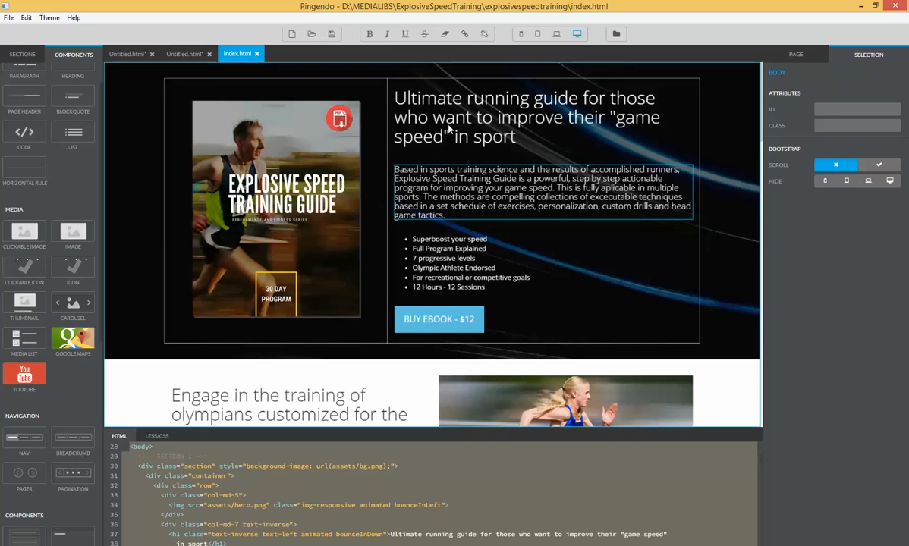
{"action": "left_click", "coordinate": [538, 192]}
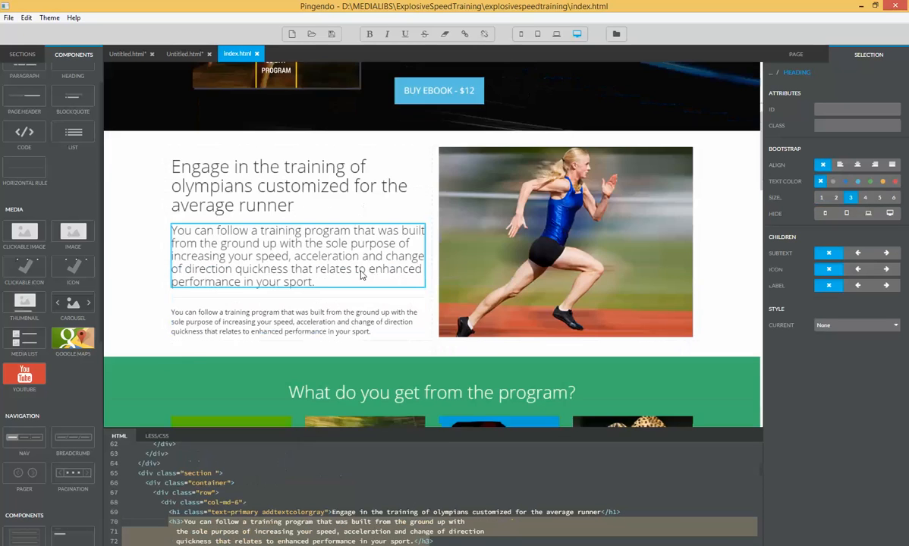
{"action": "scroll", "scroll_direction": "down", "scroll_amount": 3}
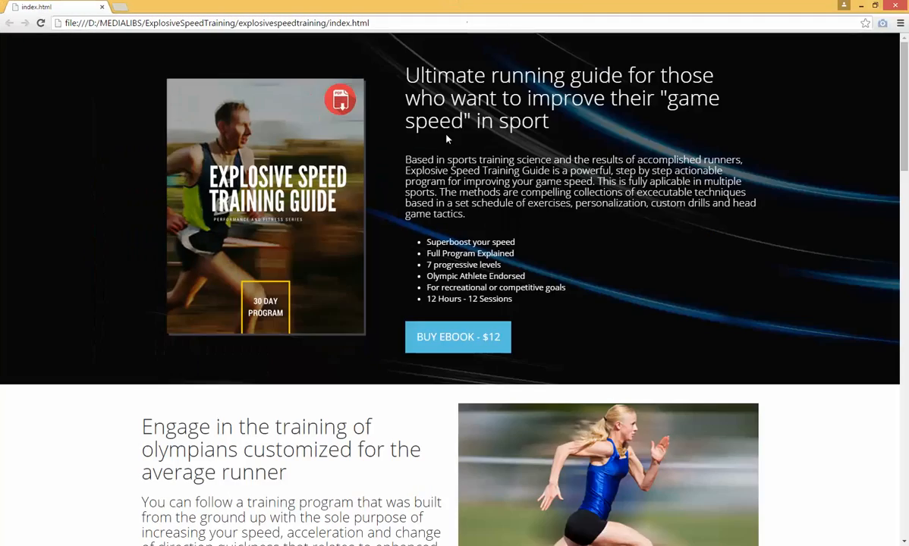
Scroll down the landing page preview in the narrow phone-width Chrome window.
{"action": "scroll", "scroll_direction": "down", "scroll_amount": 3}
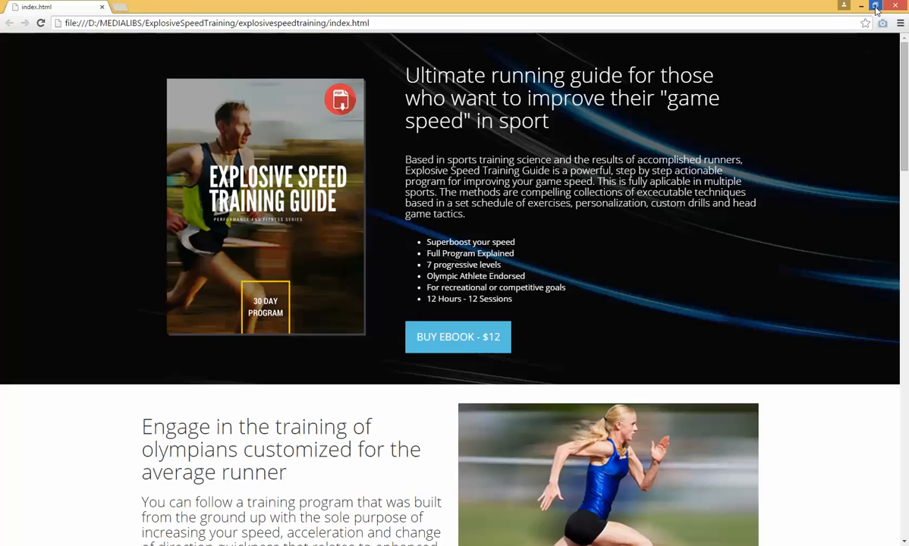
{"action": "mouse_move", "coordinate": [874, 6]}
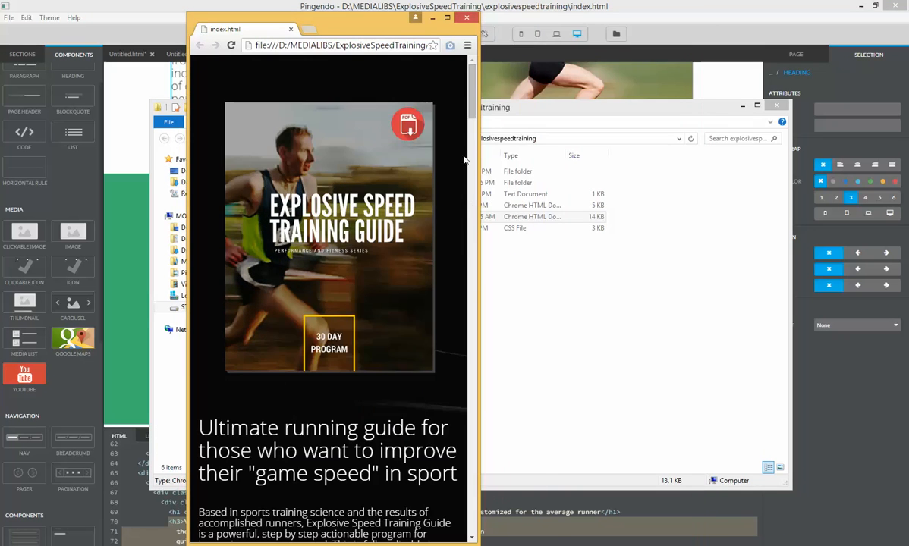
{"action": "scroll", "scroll_direction": "down", "scroll_amount": 3}
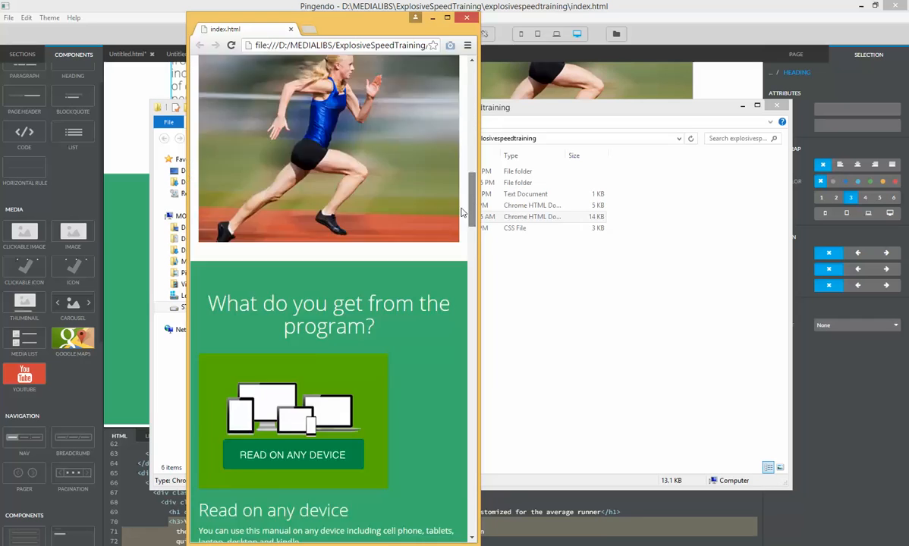
{"action": "scroll", "scroll_direction": "down", "scroll_amount": 3}
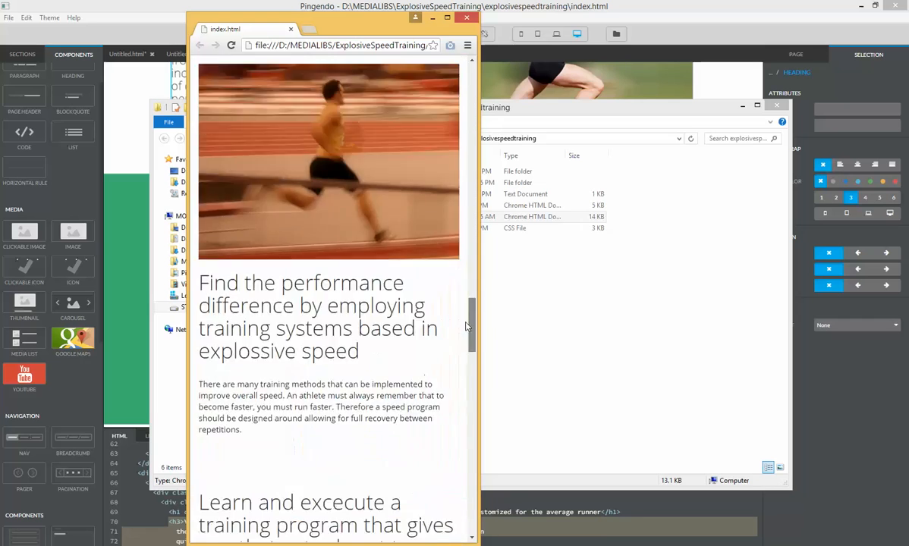
{"action": "scroll", "scroll_direction": "down", "scroll_amount": 3}
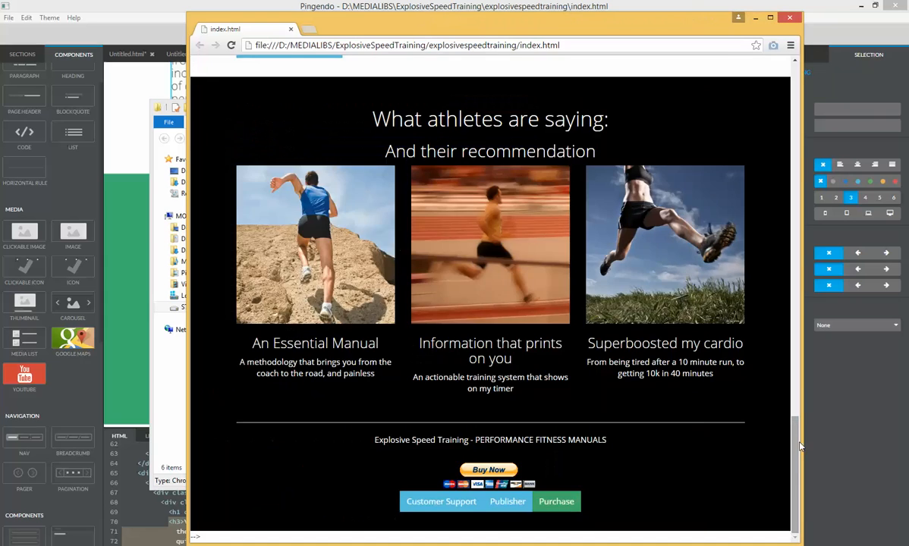
{"action": "scroll", "scroll_direction": "up", "scroll_amount": 3}
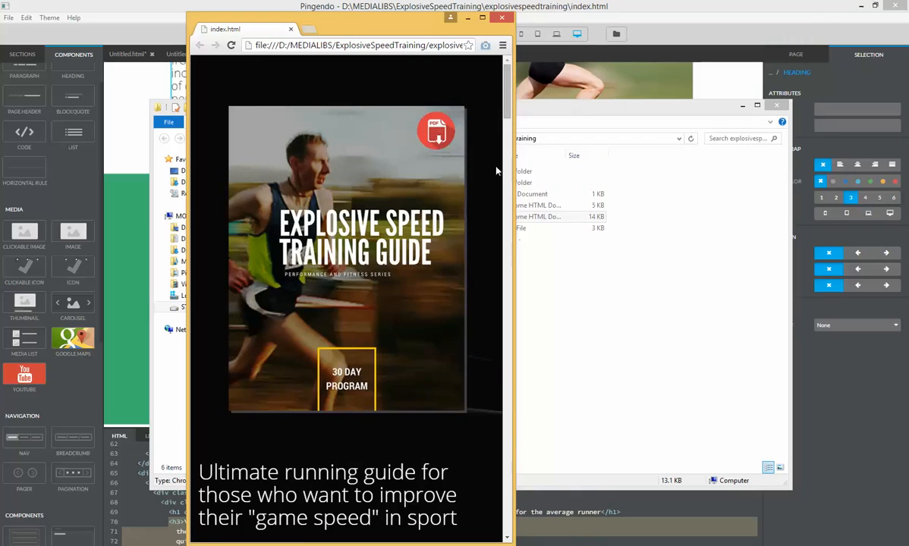
{"action": "scroll", "scroll_direction": "down", "scroll_amount": 3}
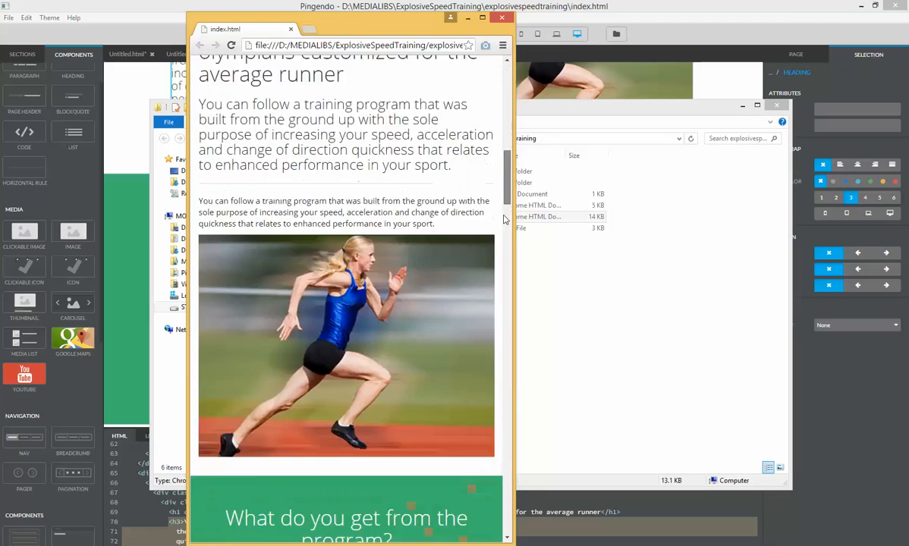
{"action": "scroll", "scroll_direction": "down", "scroll_amount": 3}
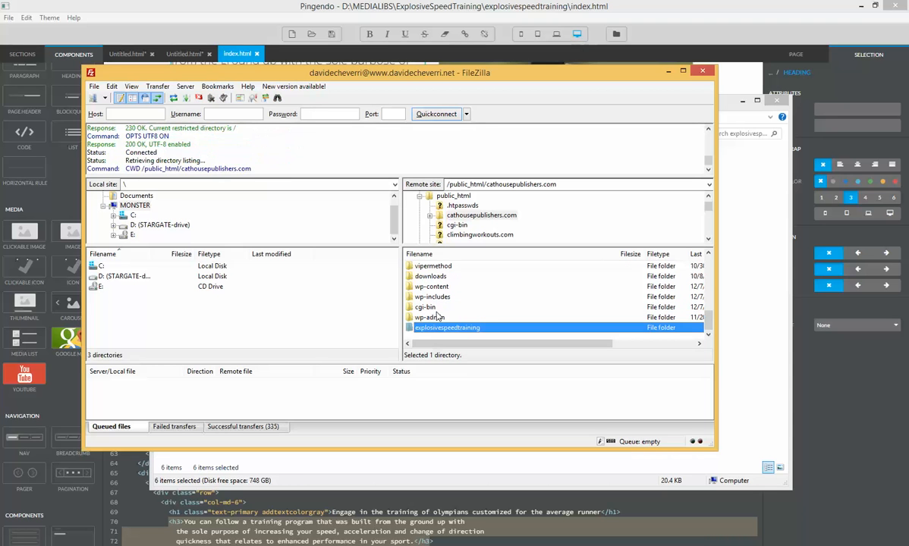
Open the explosivespeedtraining folder on the cathousepublishers.com remote server.
{"action": "double_click", "coordinate": [446, 328]}
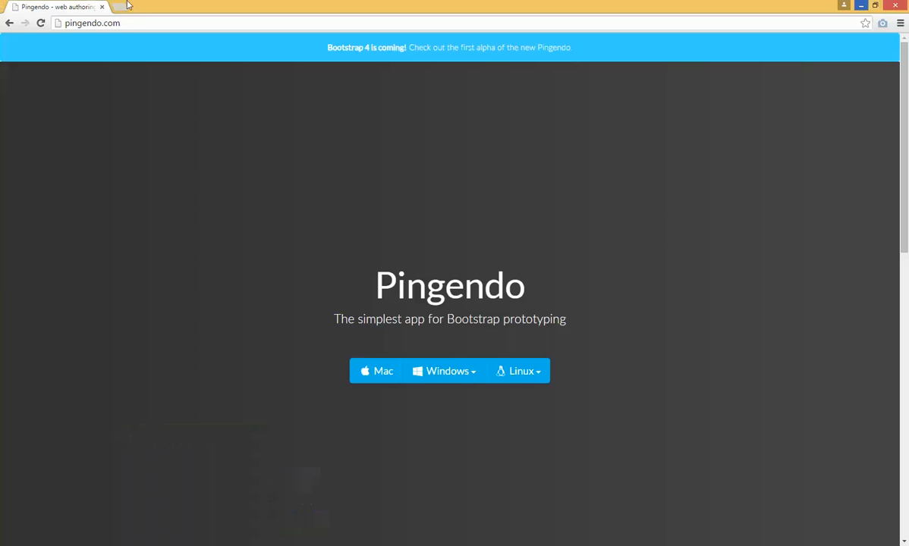
{"action": "left_click", "coordinate": [91, 23]}
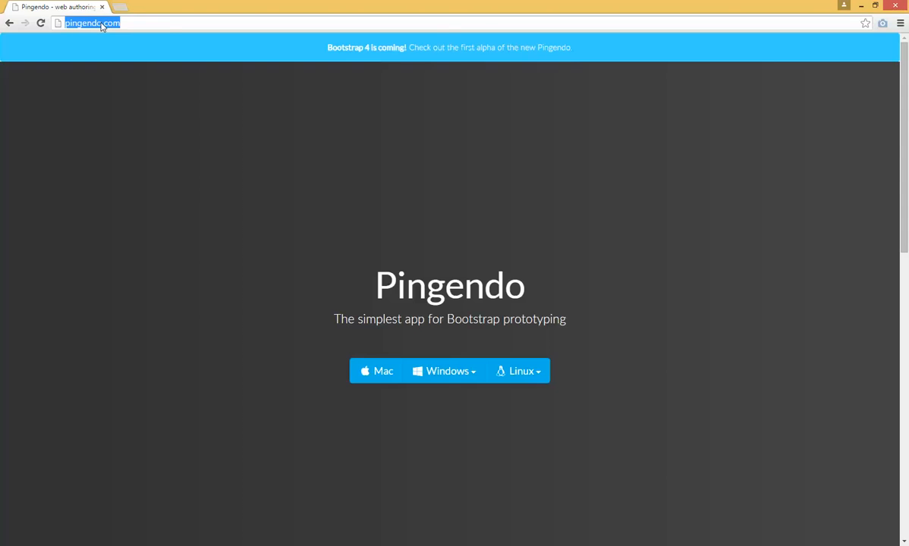
{"action": "type", "text": "www.cathousepublishers.com"}
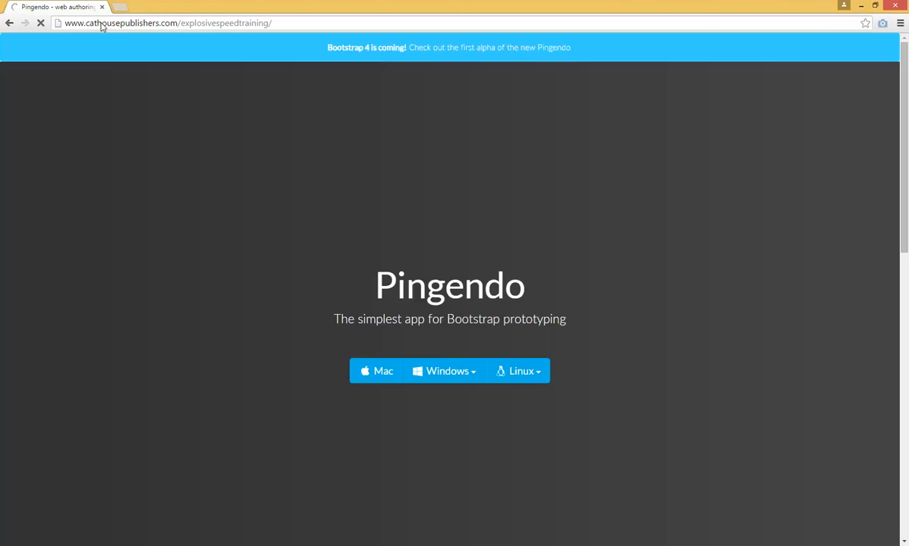
{"action": "mouse_move", "coordinate": [130, 52]}
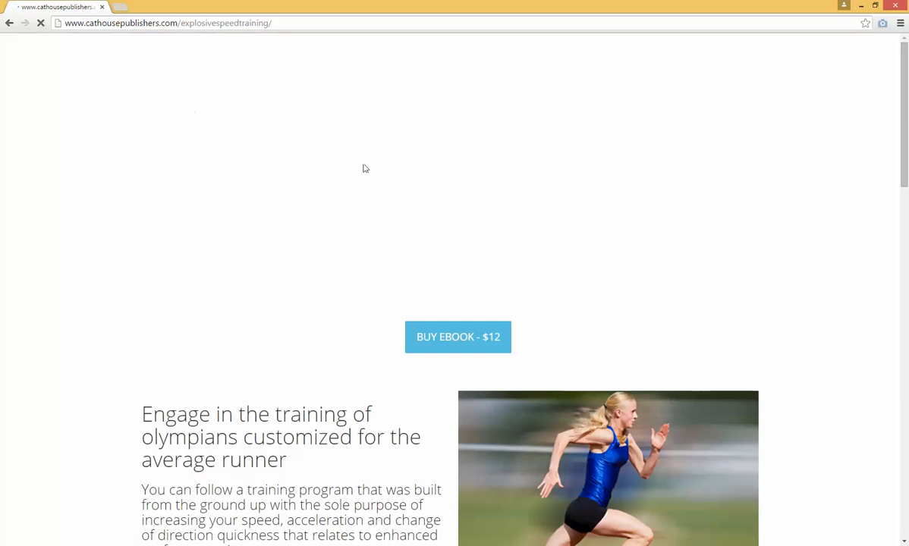
Scroll through the live landing page sections, then bring the Pingendo editor back in front.
{"action": "scroll", "scroll_direction": "down", "scroll_amount": 3}
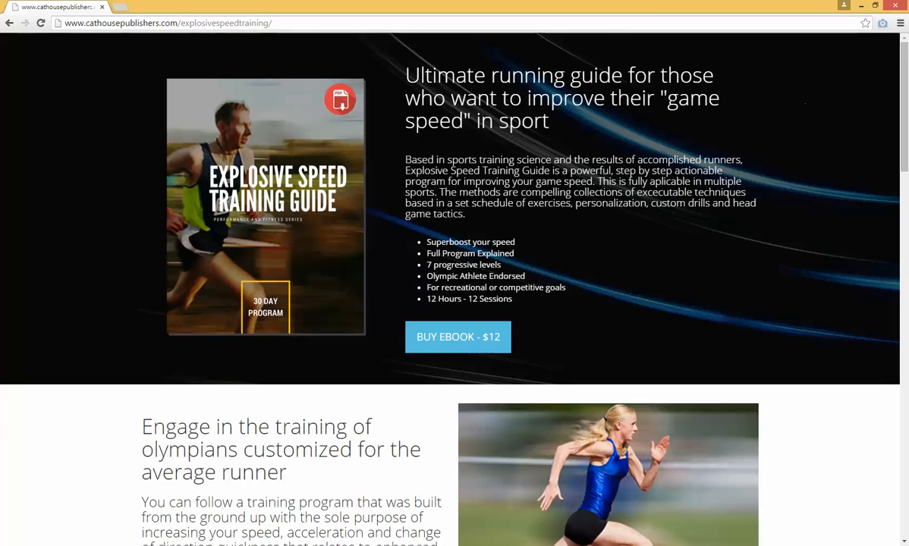
{"action": "scroll", "scroll_direction": "down", "scroll_amount": 3}
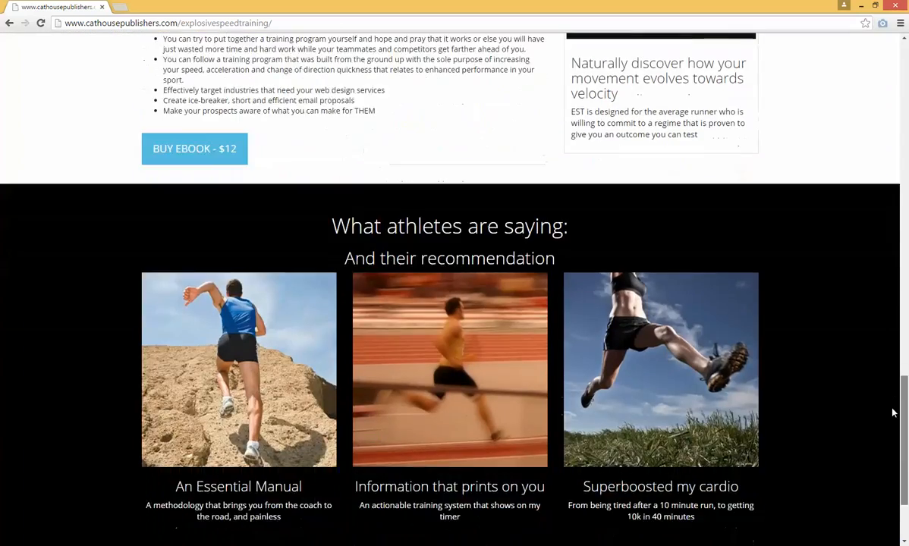
{"action": "scroll", "scroll_direction": "up", "scroll_amount": 3}
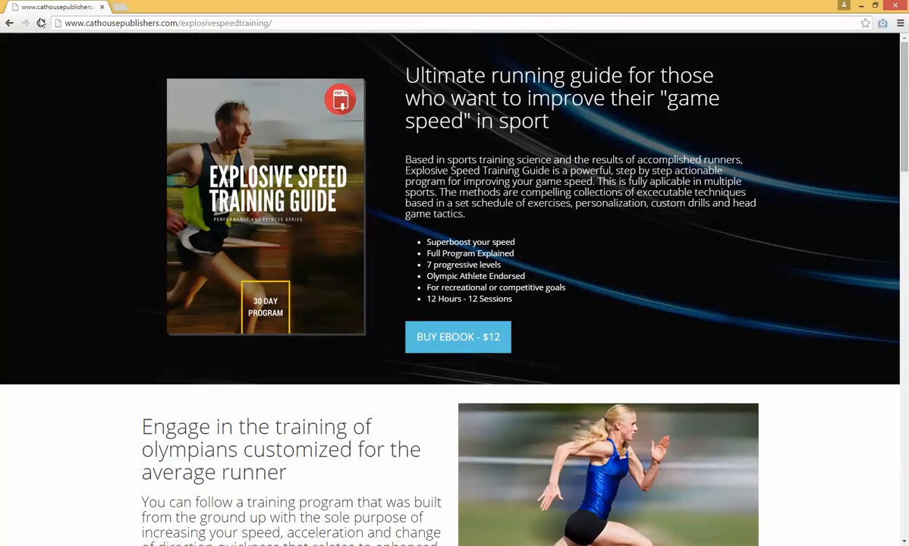
{"action": "left_click", "coordinate": [41, 23]}
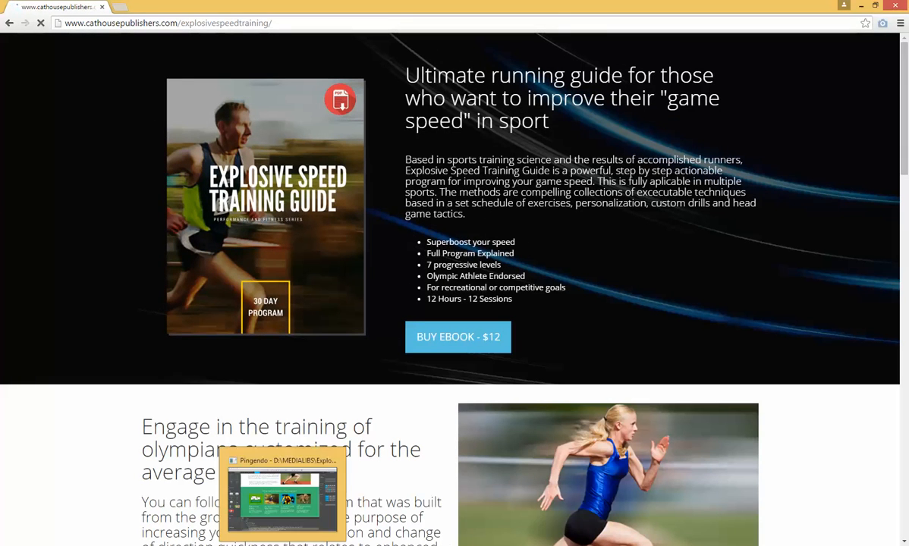
{"action": "left_click", "coordinate": [282, 493]}
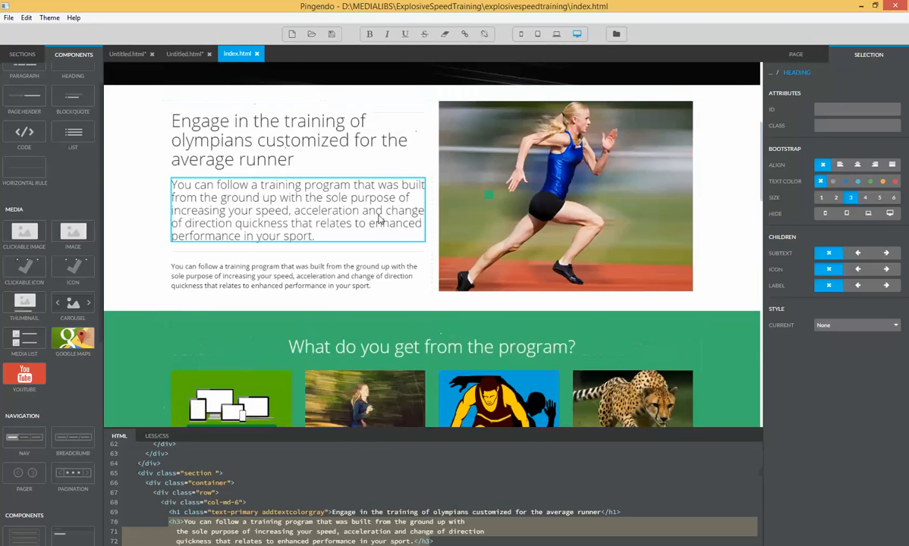
{"action": "scroll", "scroll_direction": "up", "scroll_amount": 3}
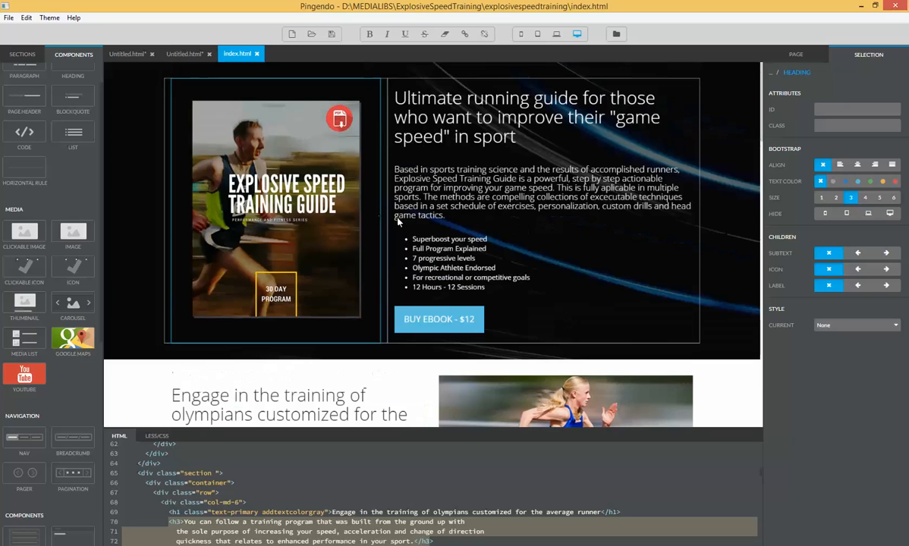
{"action": "left_click", "coordinate": [455, 263]}
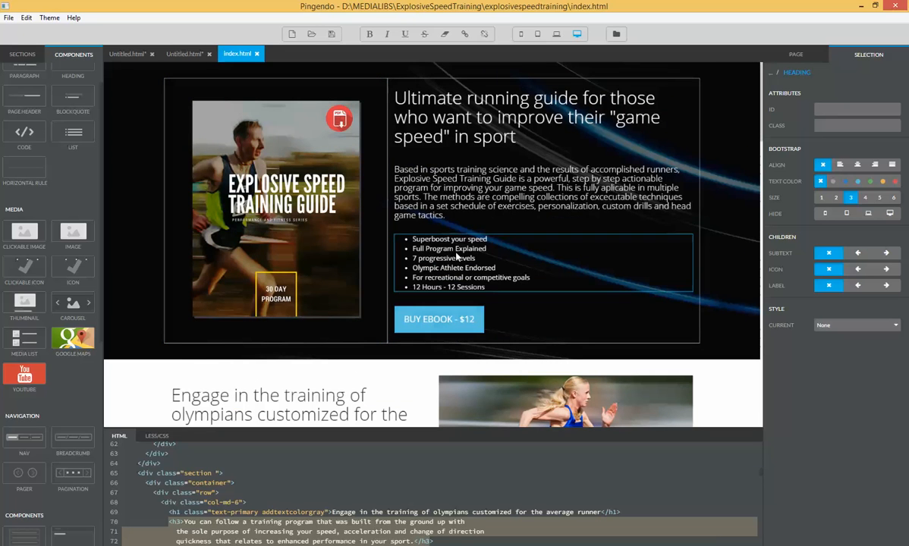
{"action": "scroll", "scroll_direction": "down", "scroll_amount": 3}
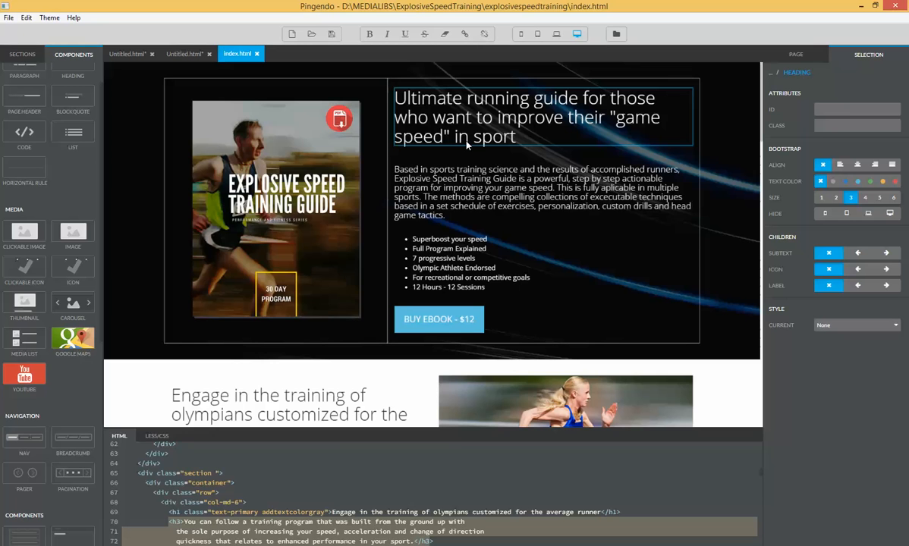
{"action": "scroll", "scroll_direction": "down", "scroll_amount": 3}
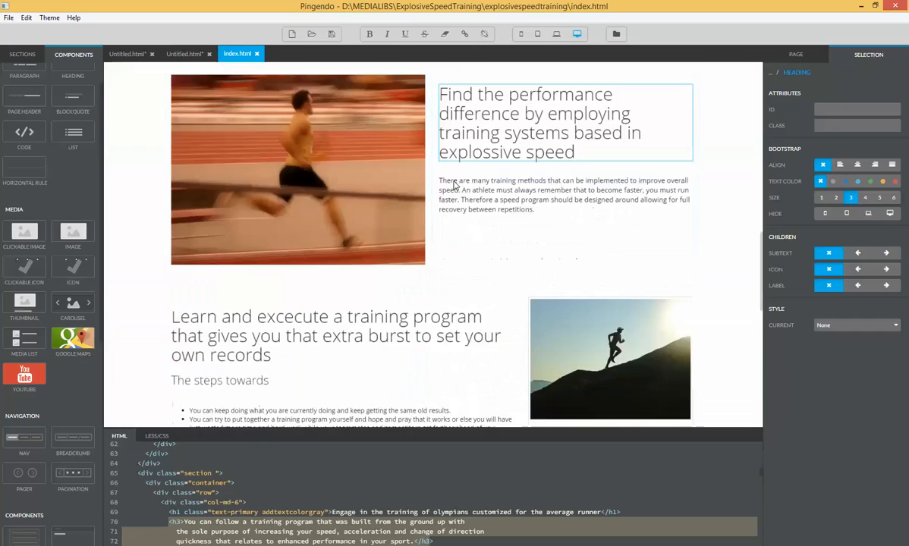
{"action": "scroll", "scroll_direction": "down", "scroll_amount": 3}
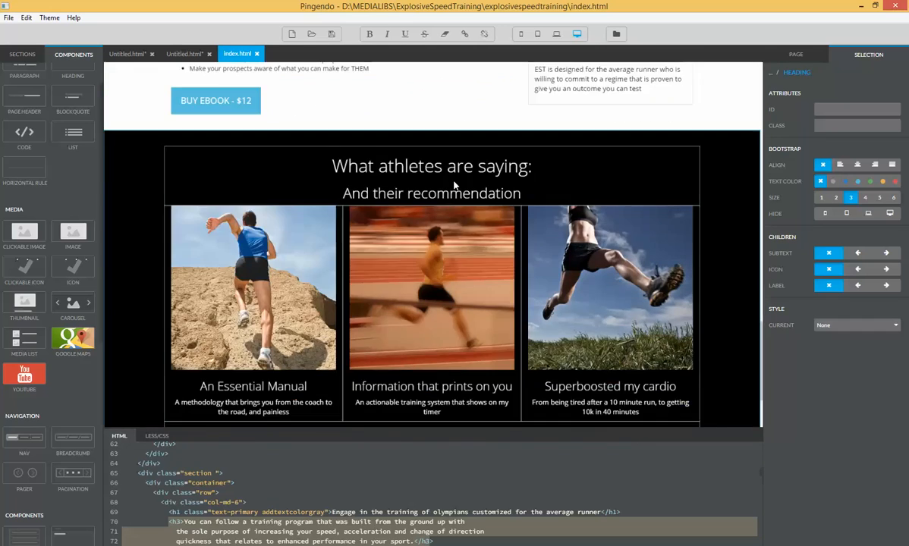
{"action": "scroll", "scroll_direction": "up", "scroll_amount": 3}
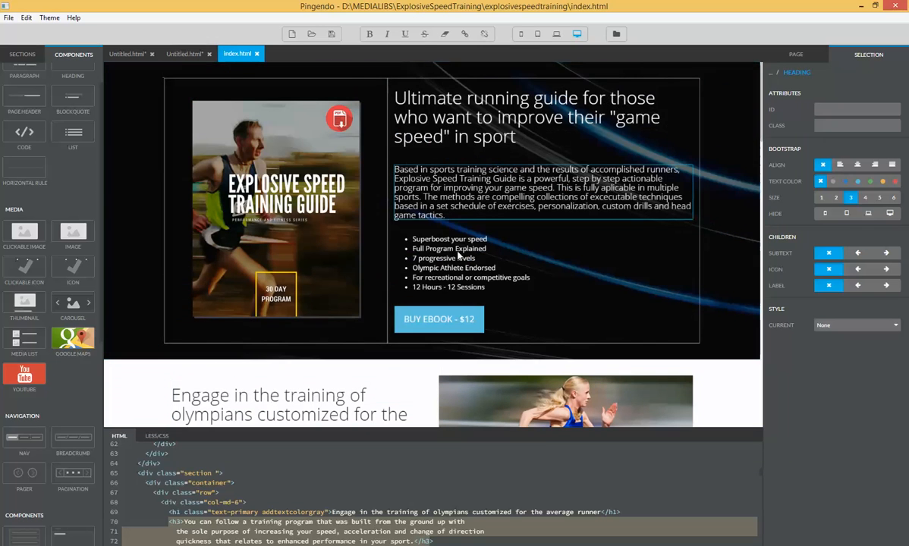
{"action": "scroll", "scroll_direction": "down", "scroll_amount": 3}
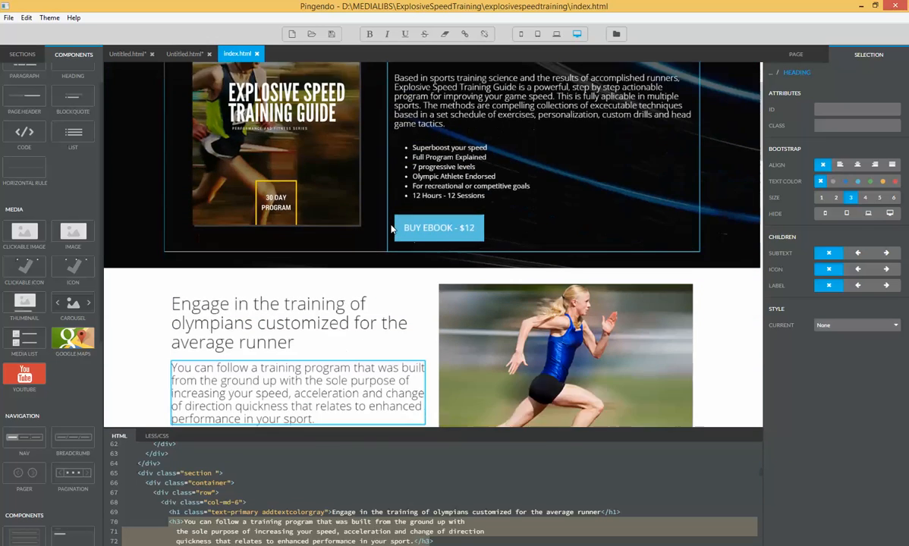
{"action": "scroll", "scroll_direction": "down", "scroll_amount": 3}
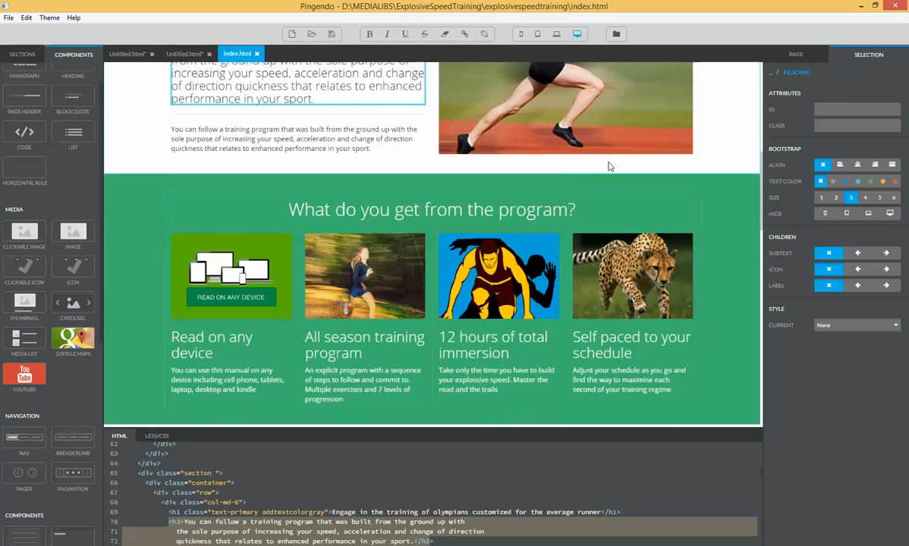